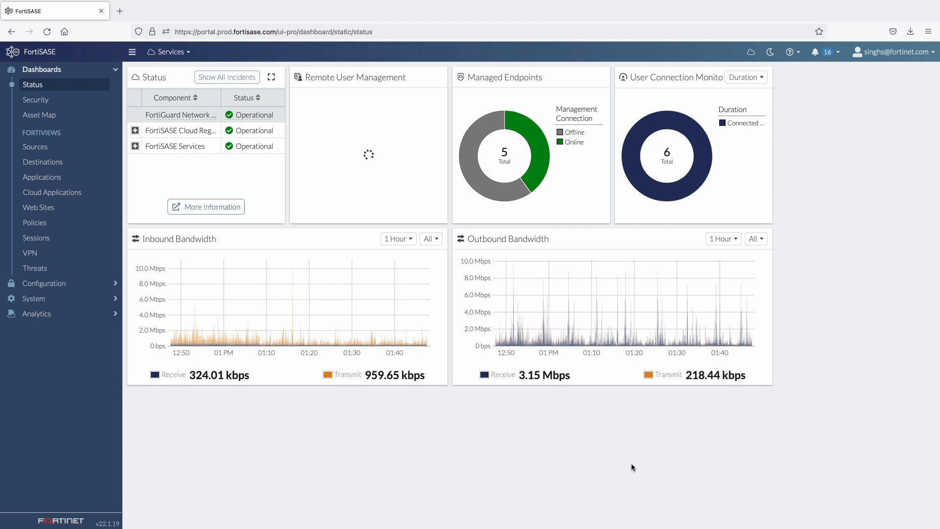
mouse_move(643, 392)
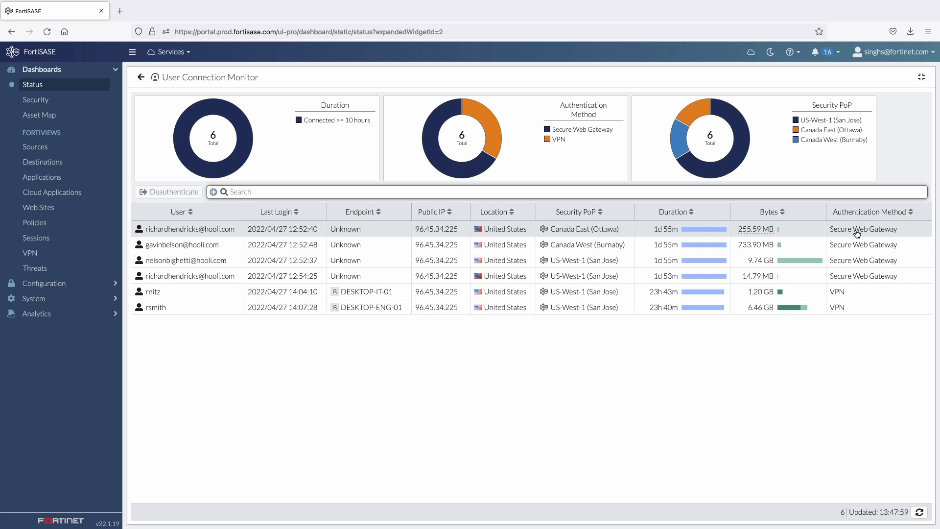
mouse_move(831, 120)
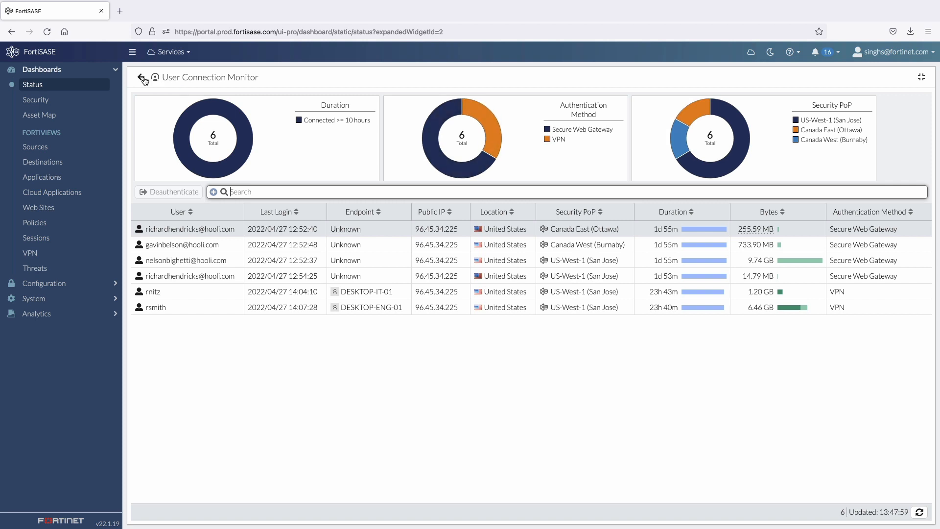
Go back from the expanded User Connection Monitor to the full Status dashboard.
click(142, 79)
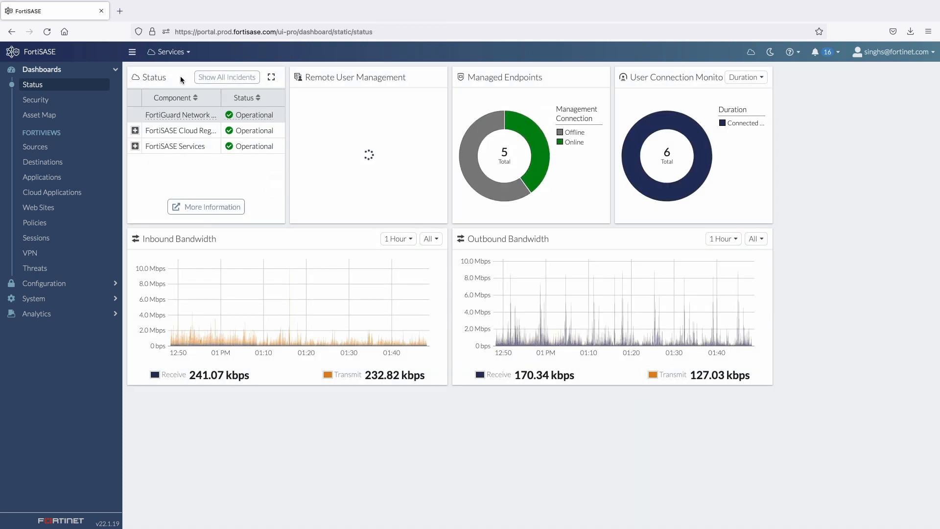
mouse_move(449, 112)
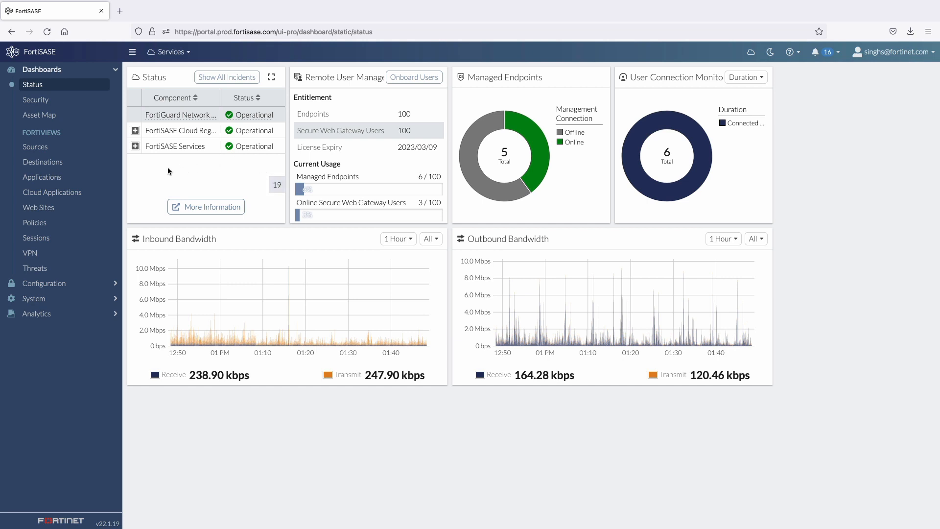
mouse_move(42, 177)
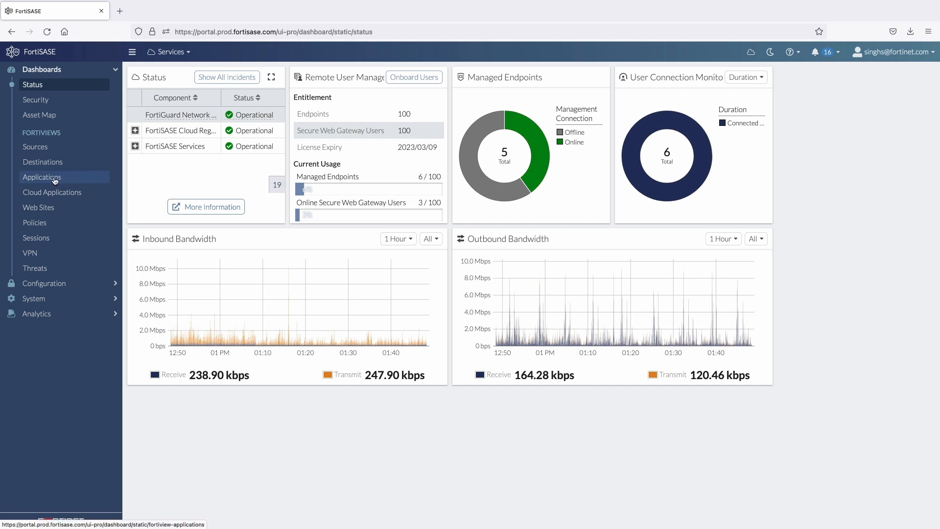
Review the FortiView Applications list of traffic by bytes, sessions and bandwidth.
click(42, 177)
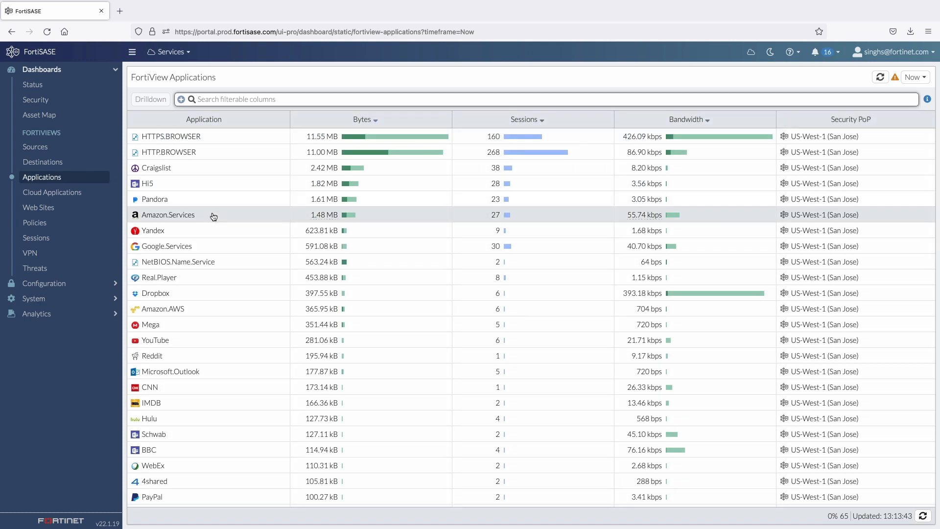
scroll(down, 3)
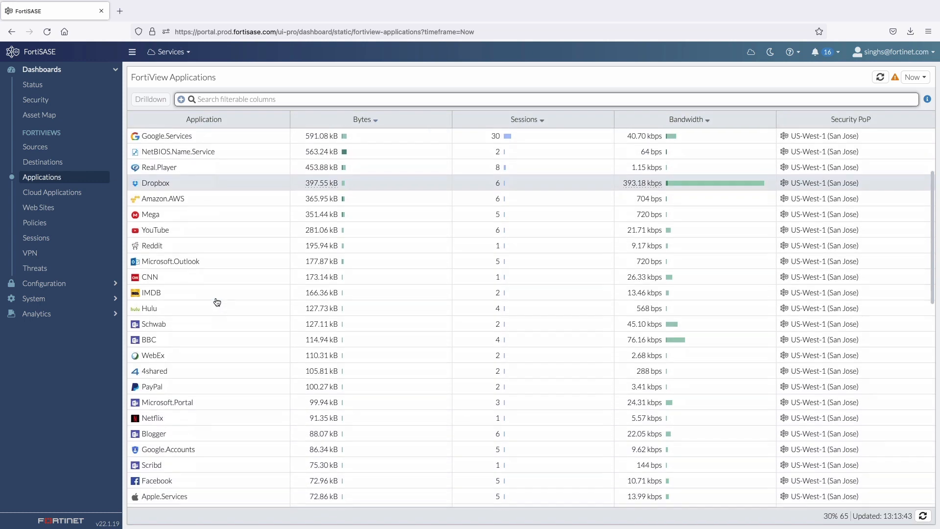
scroll(down, 3)
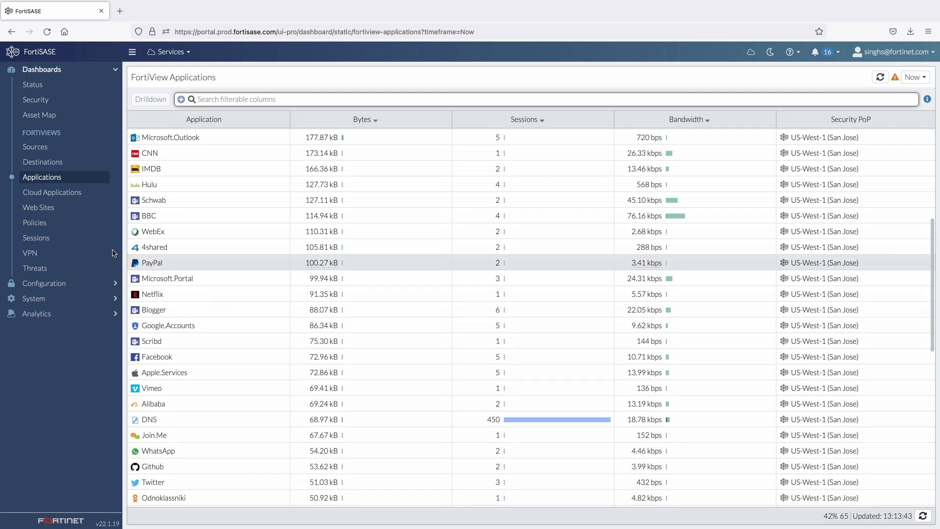
Review the FortiView Web Sites list of visited domains with browsing times and threat scores.
click(38, 206)
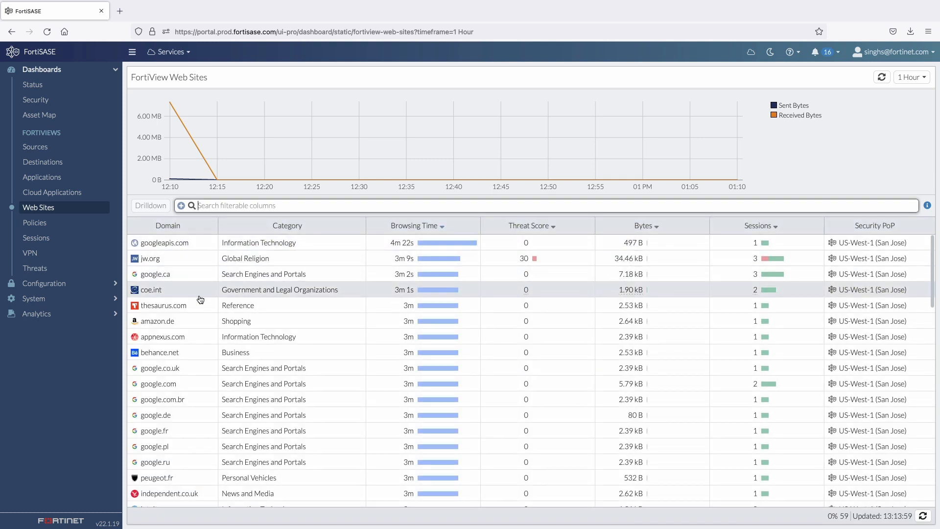
scroll(down, 3)
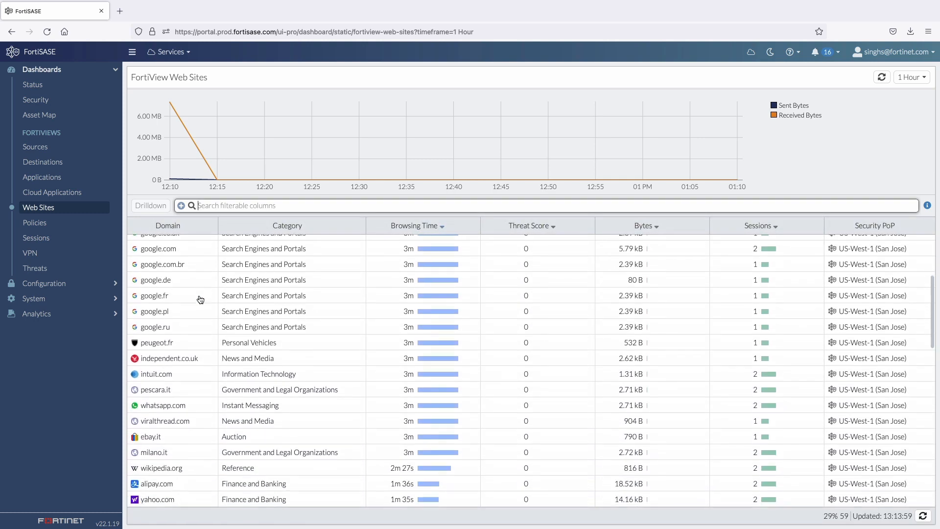
scroll(down, 3)
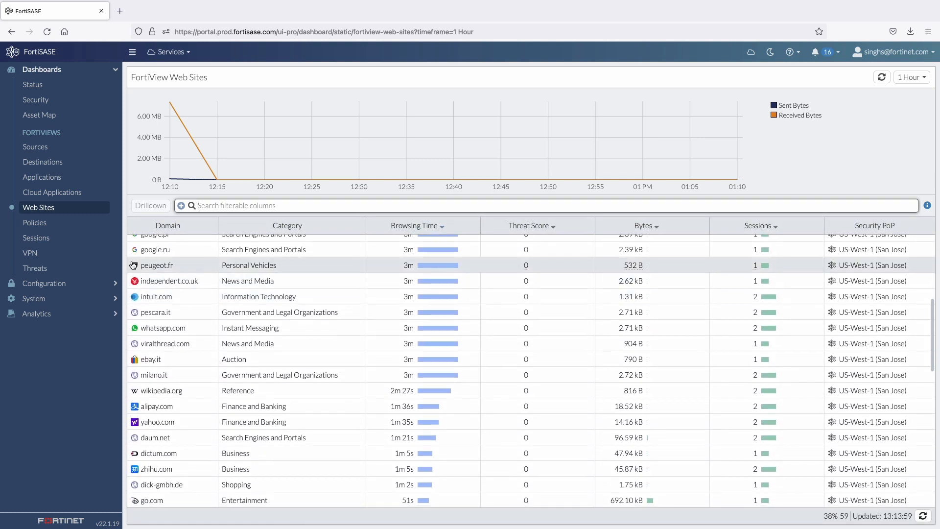
Review the FortiView Threats list of blocked antivirus threats and detected DNS filter domains.
click(35, 269)
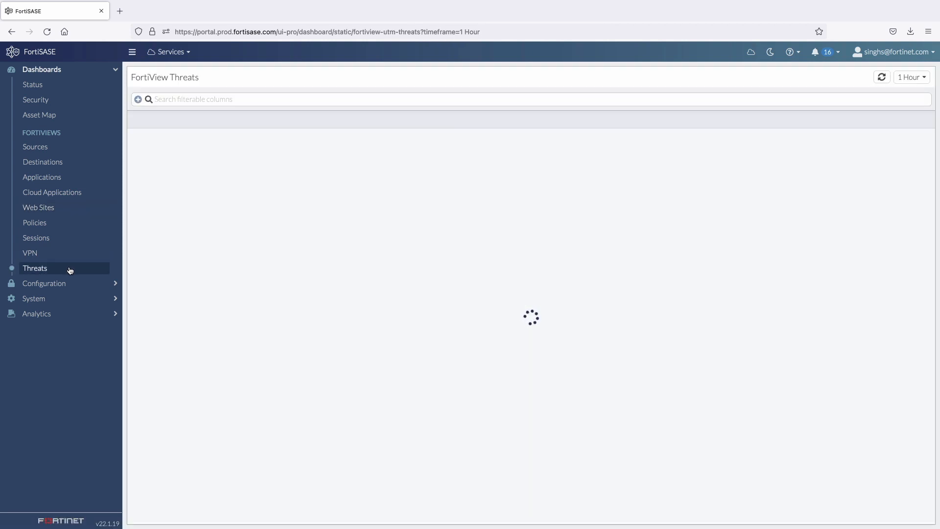
click(35, 268)
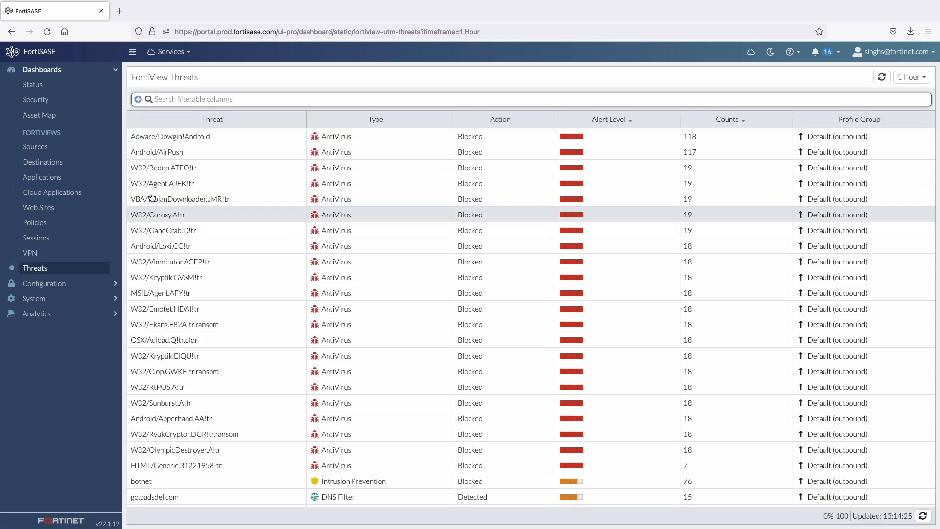
scroll(down, 3)
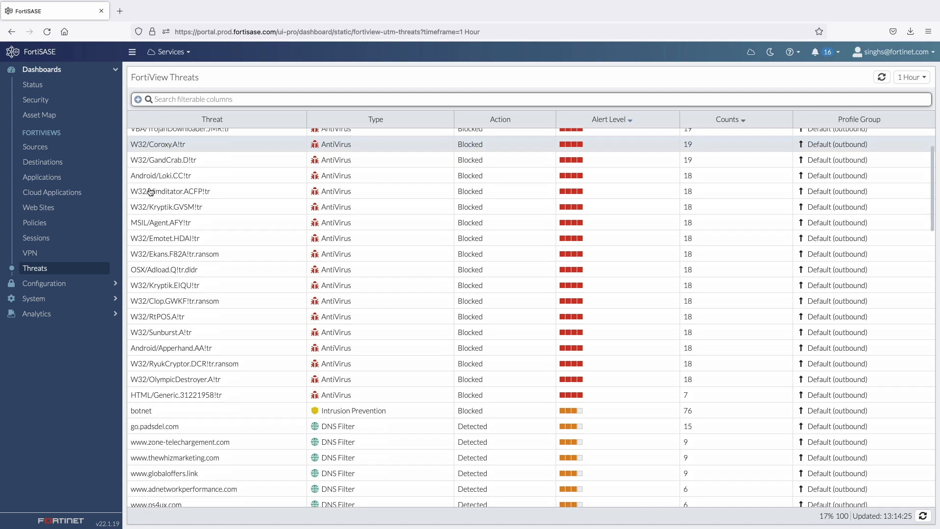
Check the Type filter values available for threats, then expand the Configuration section.
click(138, 99)
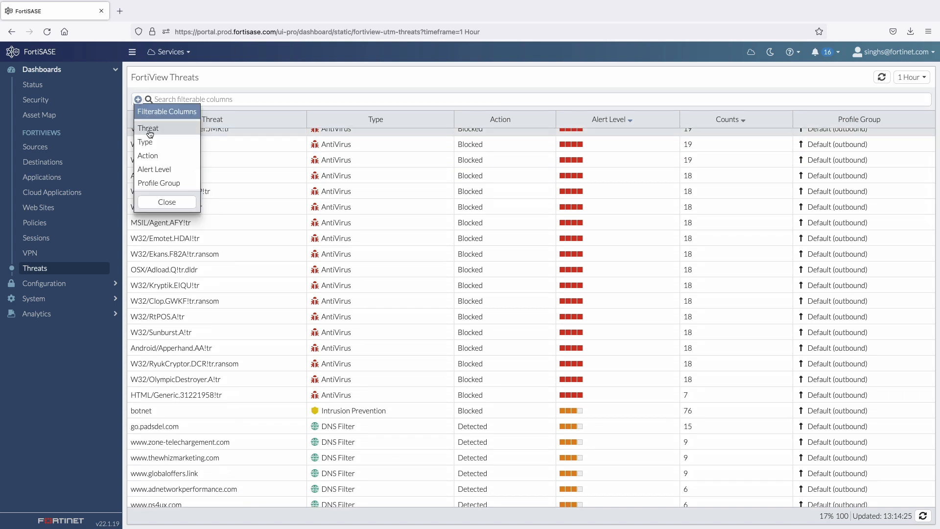
click(145, 142)
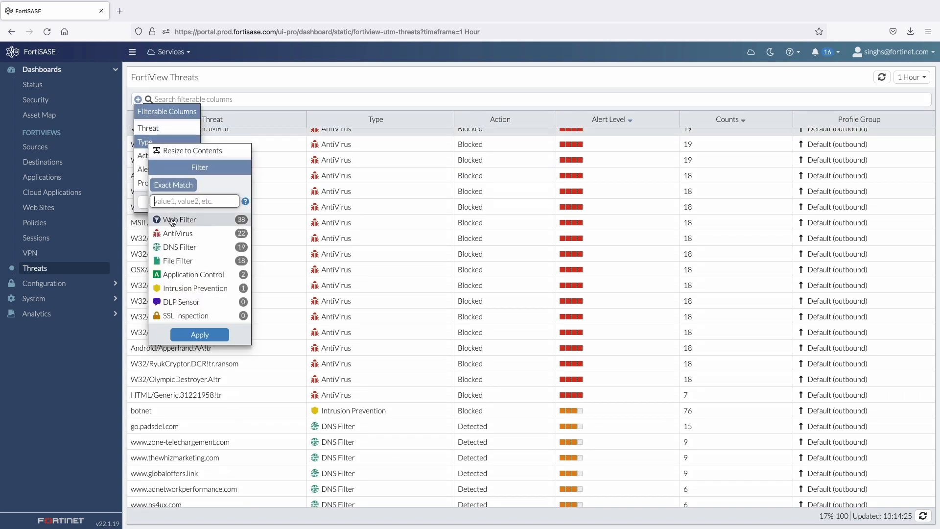
mouse_move(181, 302)
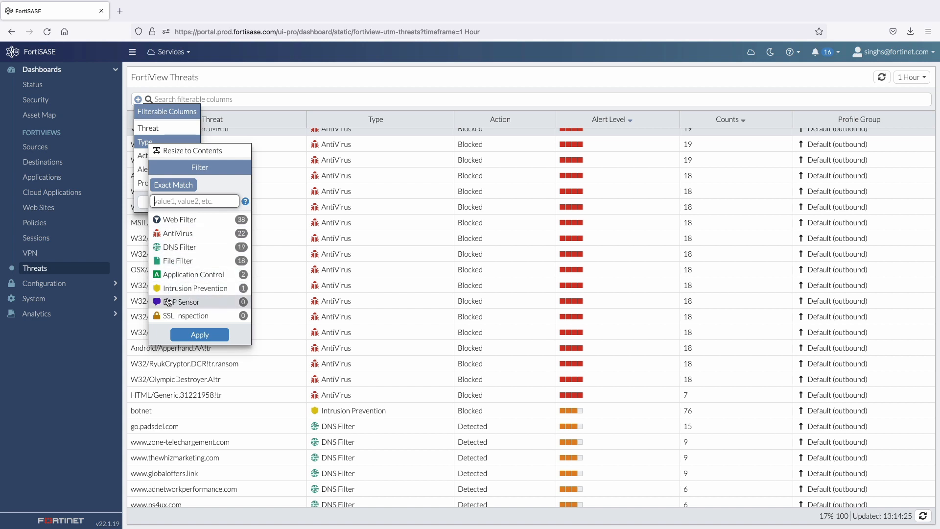
click(145, 142)
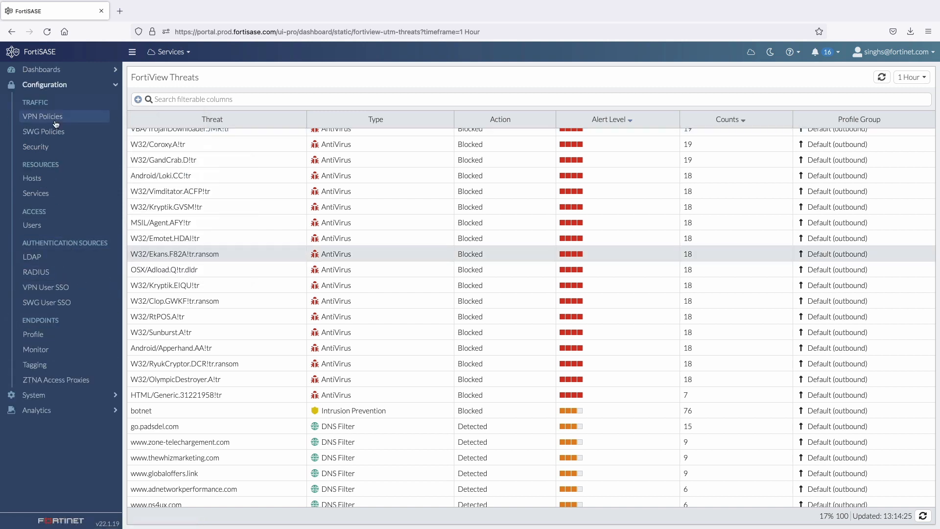
Review the VPN policies, then the SWG policies including SWG-DenyNetflix.
click(42, 116)
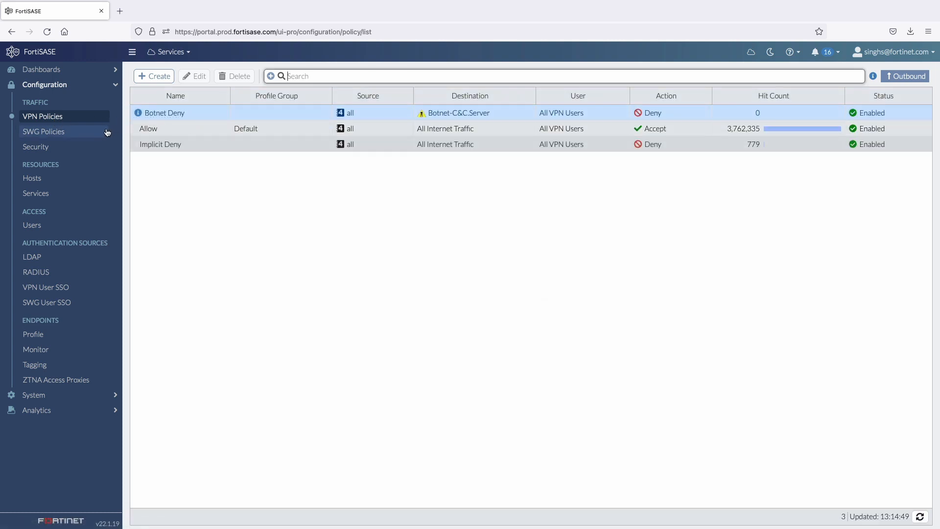
click(43, 132)
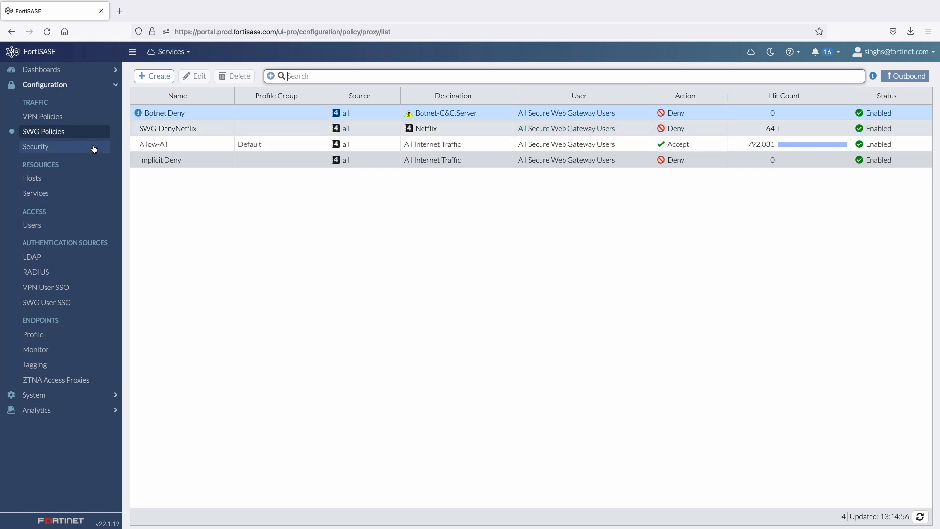
click(36, 147)
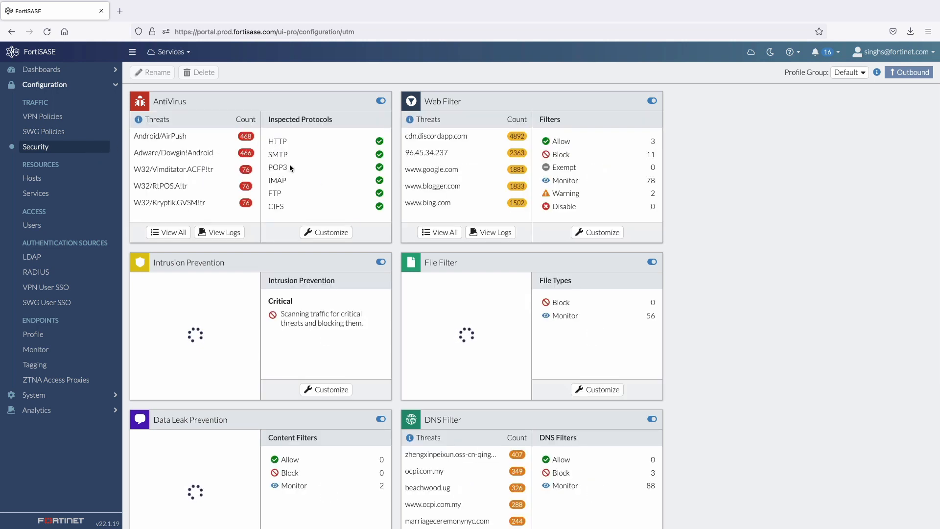
scroll(down, 3)
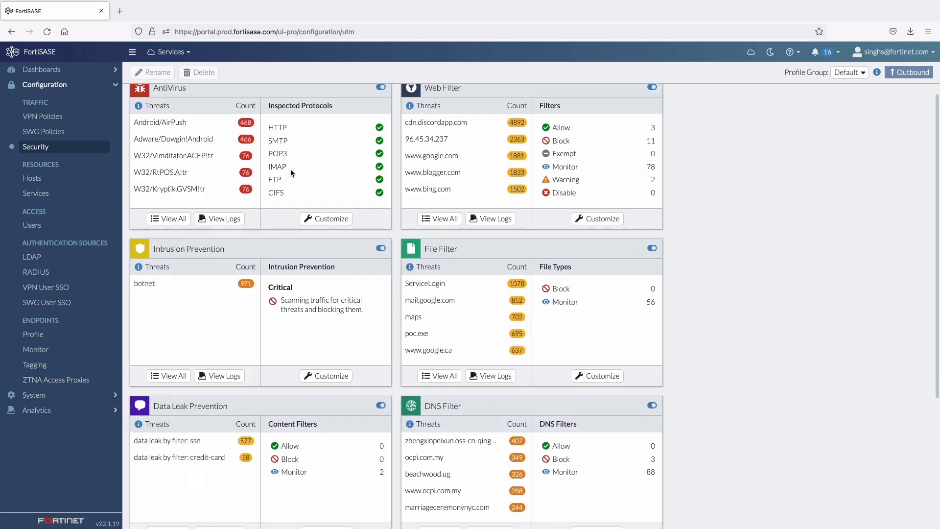
scroll(down, 3)
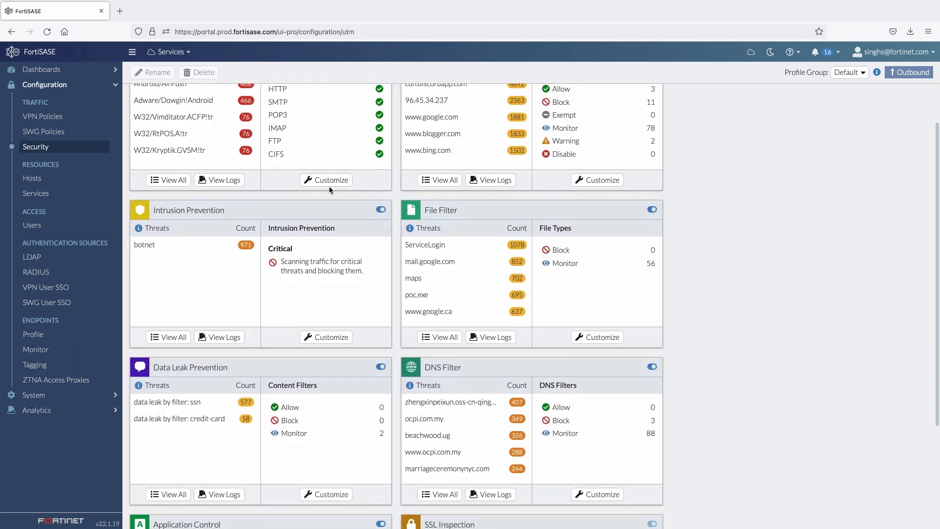
mouse_move(325, 336)
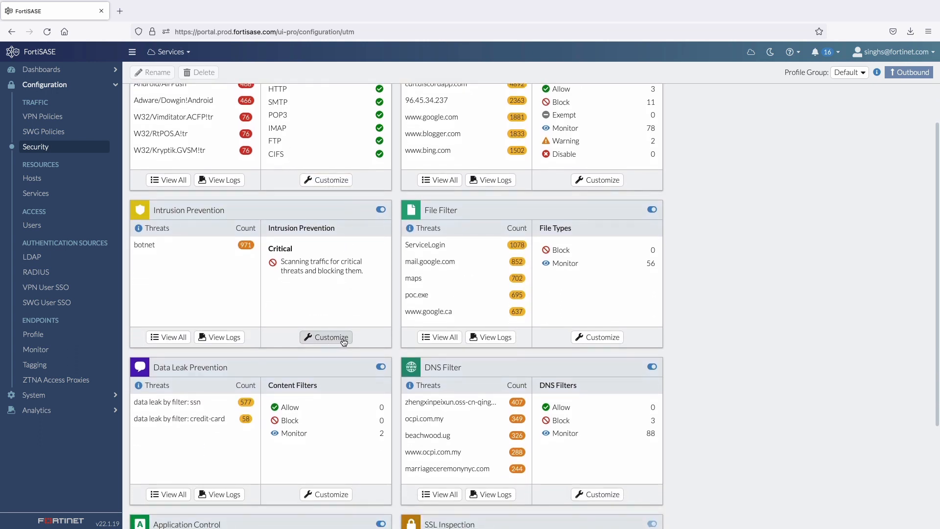
scroll(down, 3)
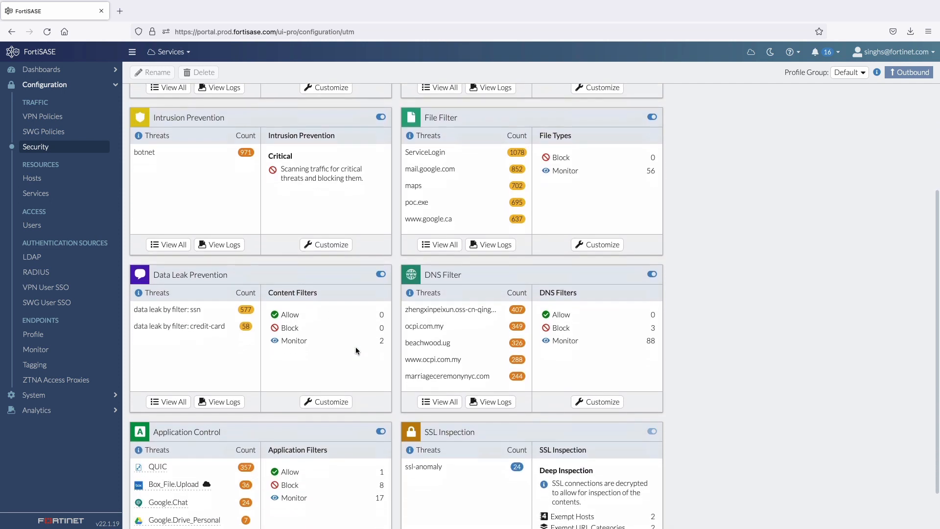
scroll(down, 3)
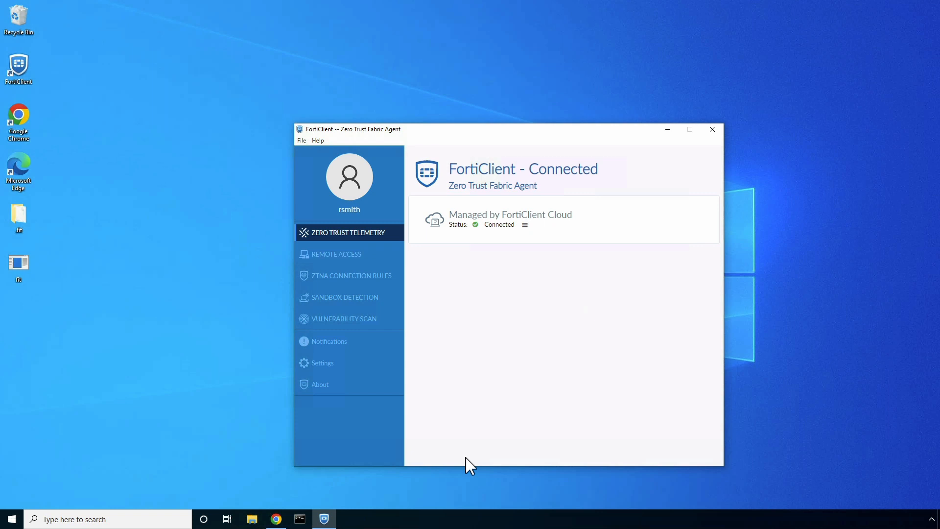
mouse_move(414, 237)
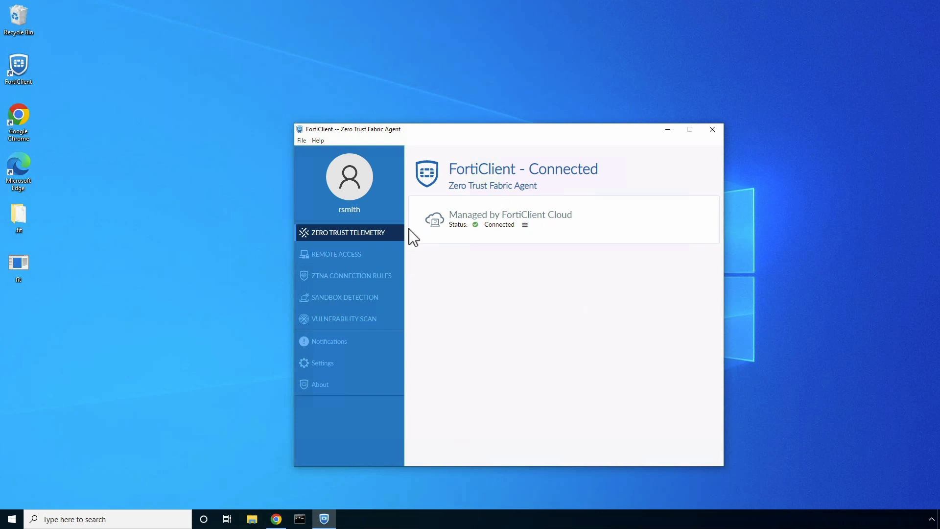
Show the Secure Internet Access tunnel details under Remote Access in FortiClient.
click(336, 253)
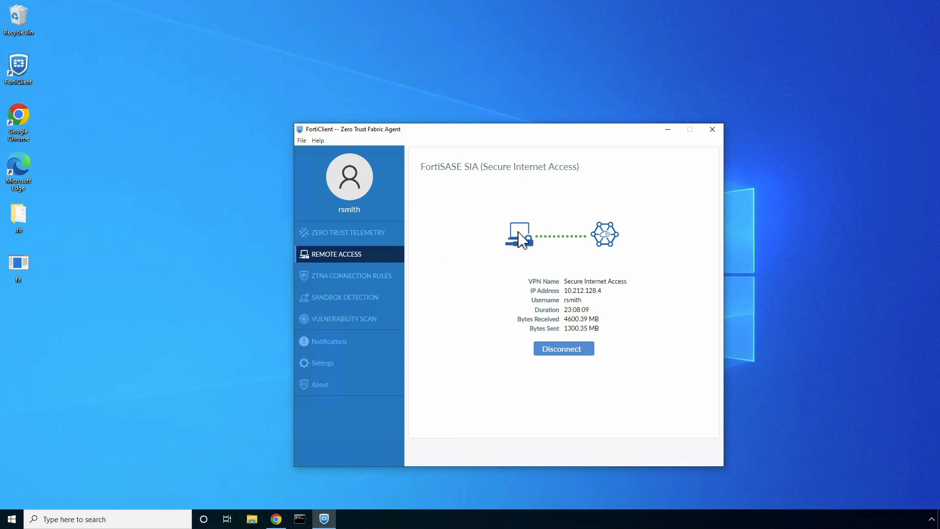
mouse_move(503, 243)
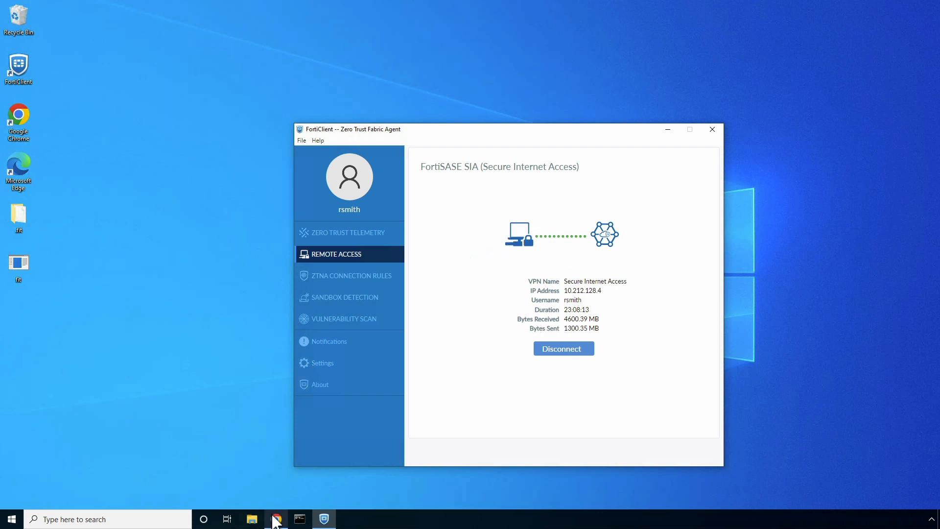
Browse to eicar.org's Anti Malware Testfile page and download eicar_com.zip over HTTPS.
click(276, 519)
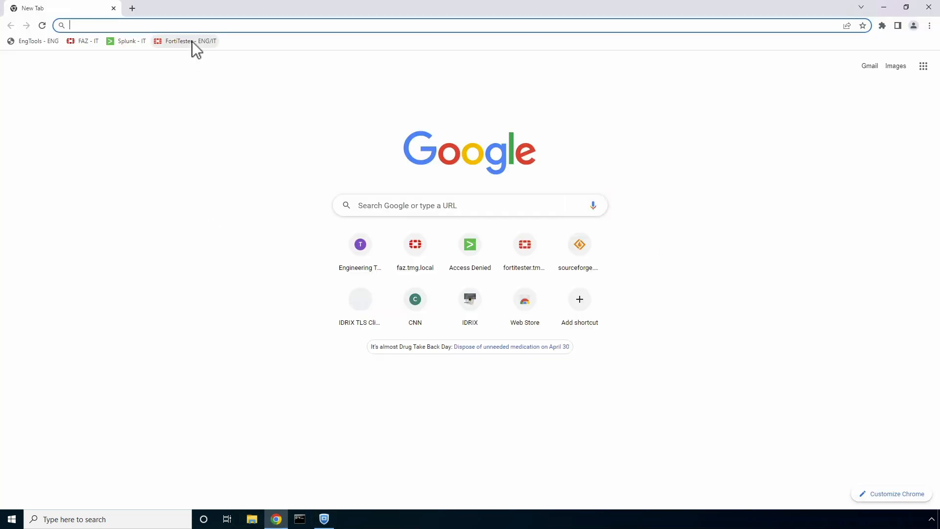
text(eicar.org)
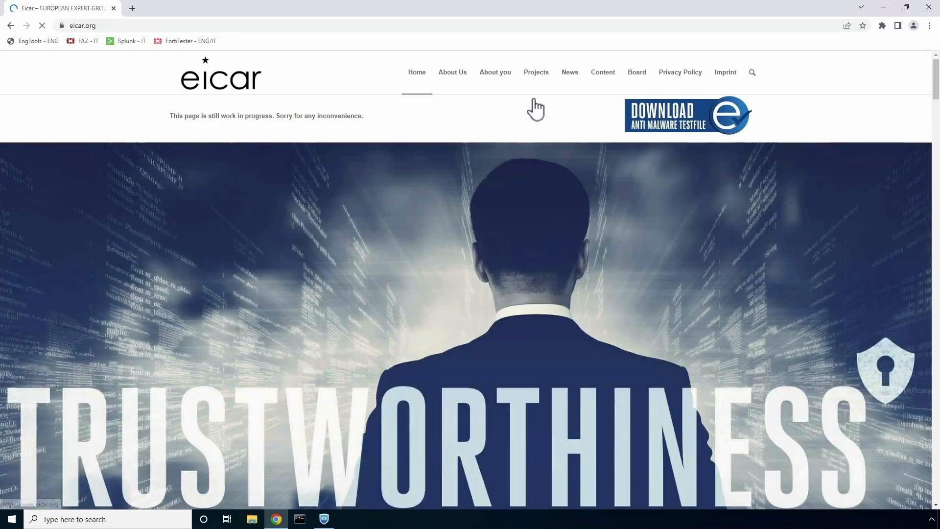
click(687, 115)
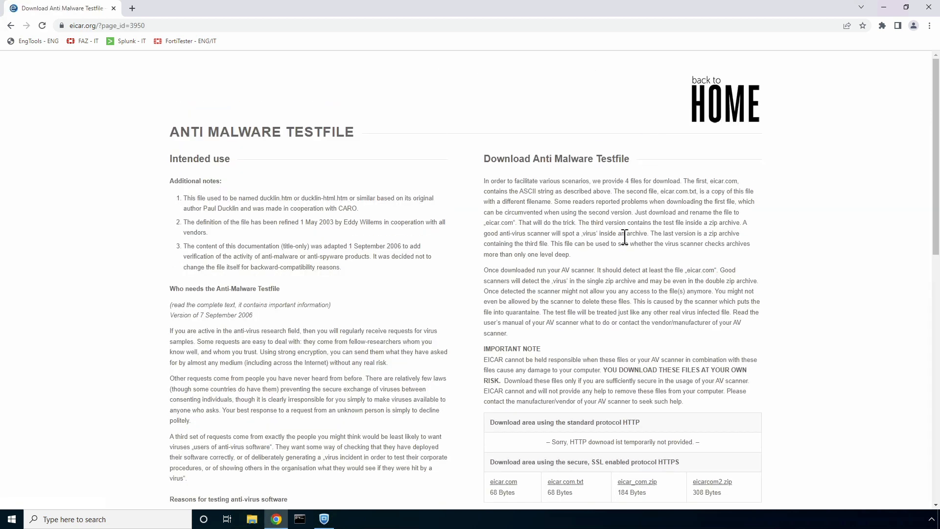
scroll(down, 3)
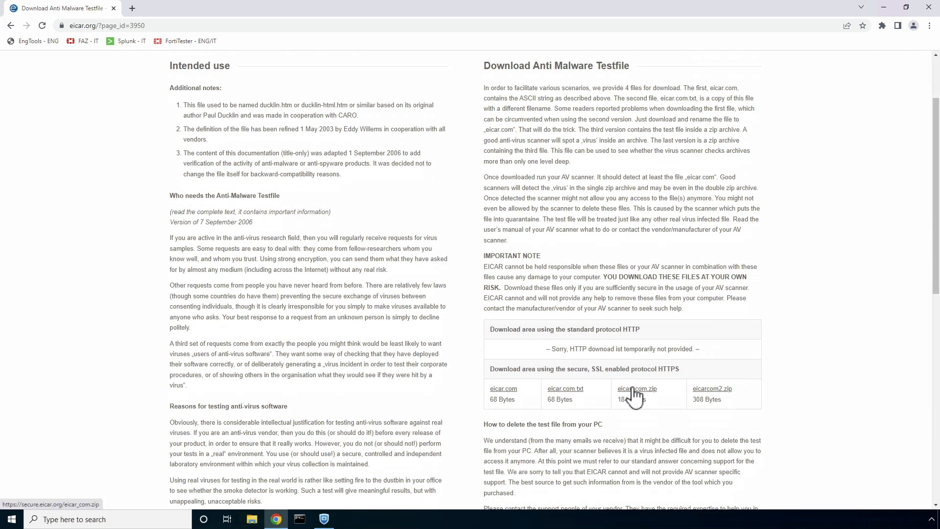
click(636, 389)
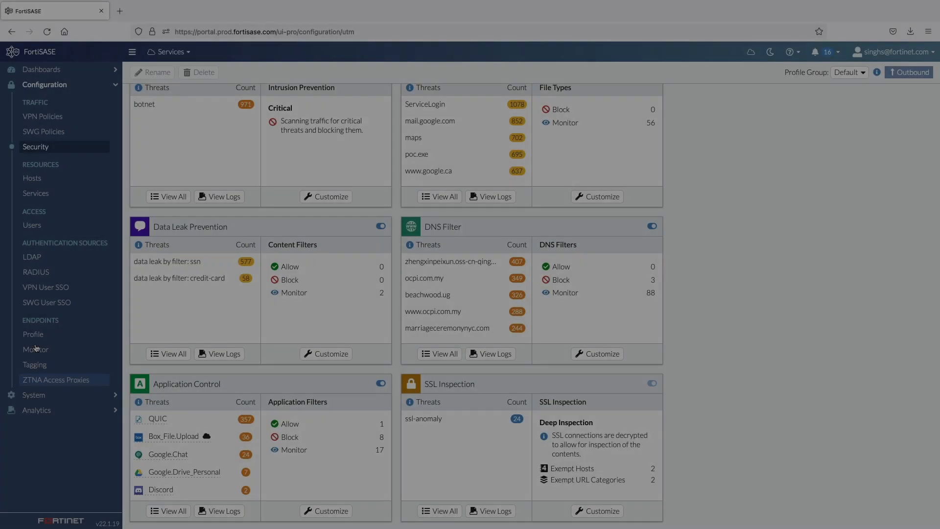
Edit the Allow VPN policy to review its Force Certificate Inspection and logging settings.
click(43, 116)
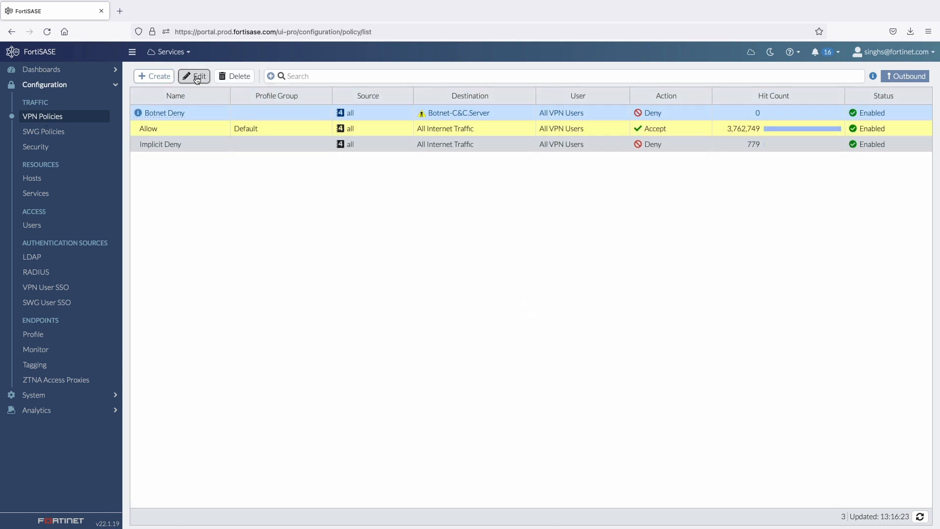
click(194, 77)
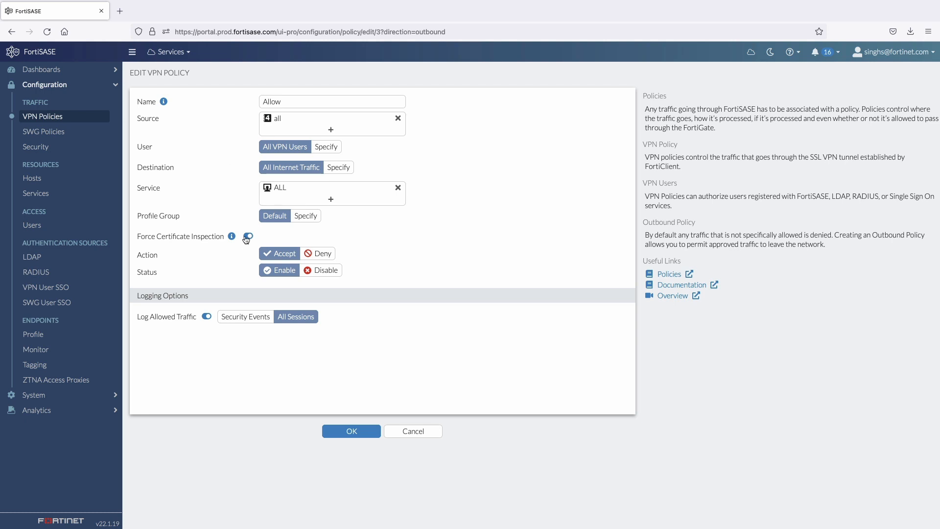
click(248, 236)
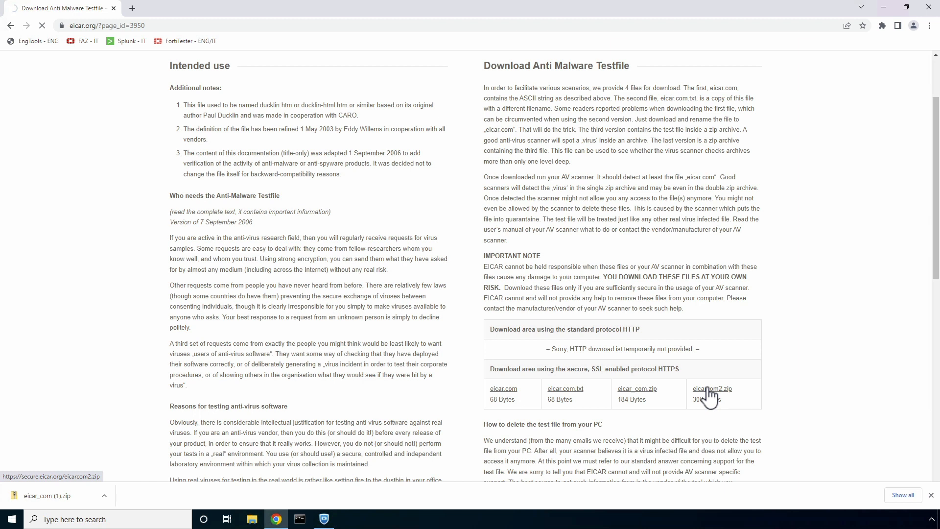
Attempt the eicarcom2.zip download, reach the High Security Alert block page, and start a new tab.
click(712, 389)
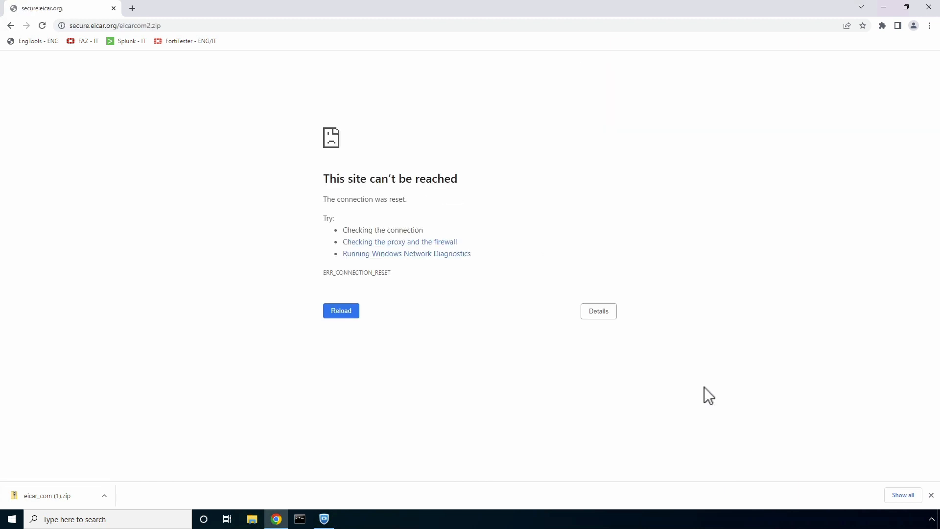
click(341, 311)
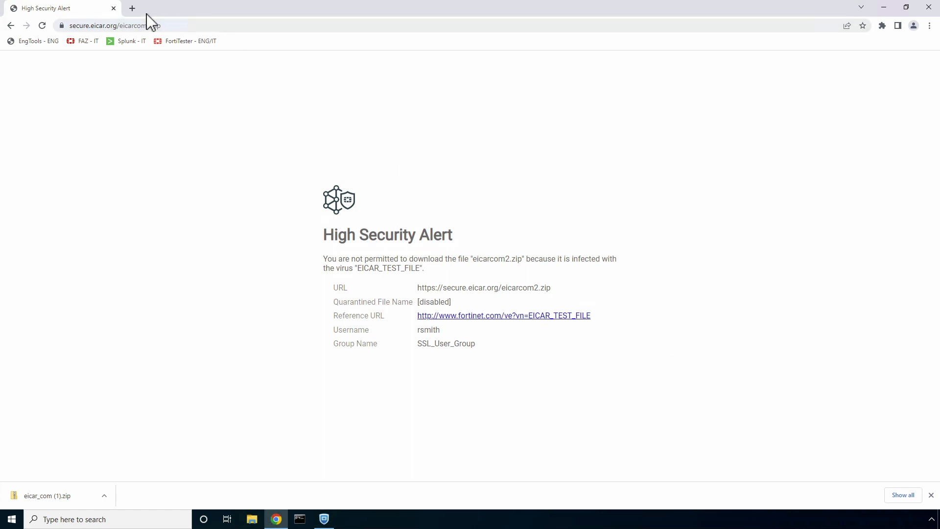
click(132, 8)
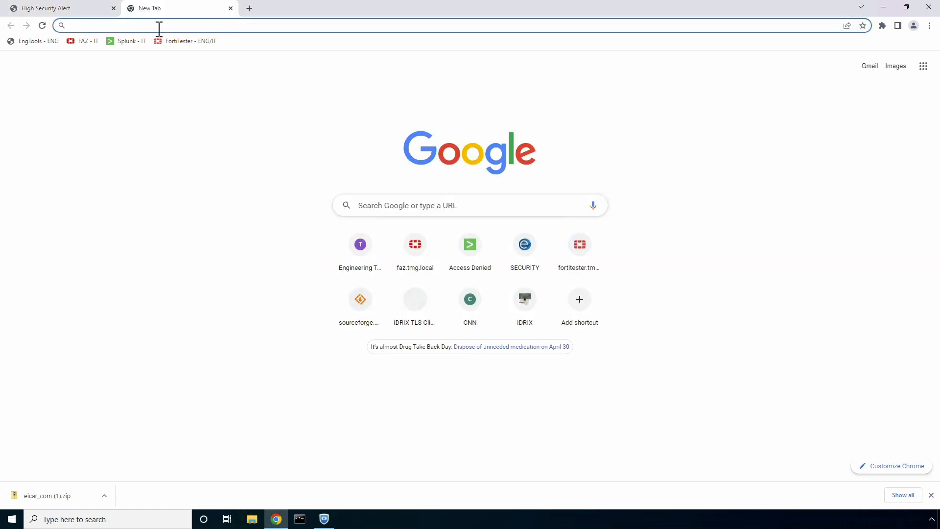
text(https://faz.tmg.local)
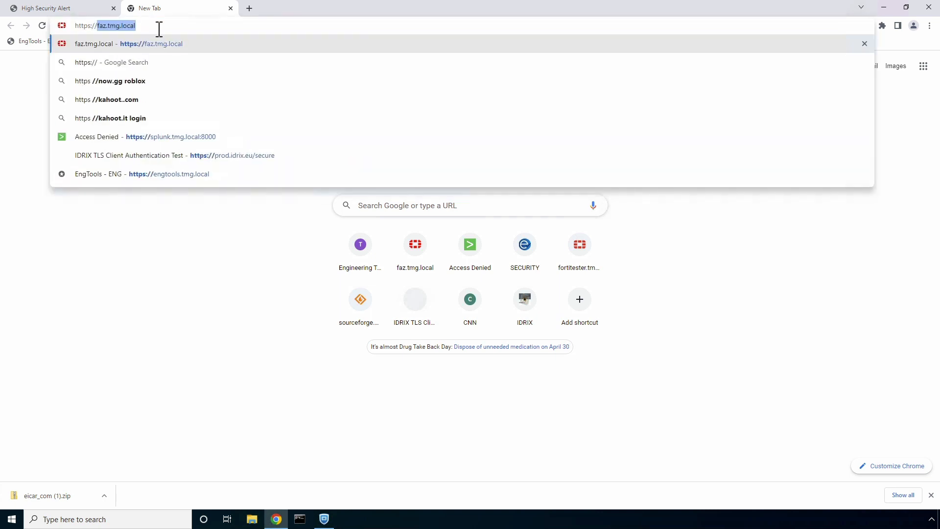
text(https://delta-search.com)
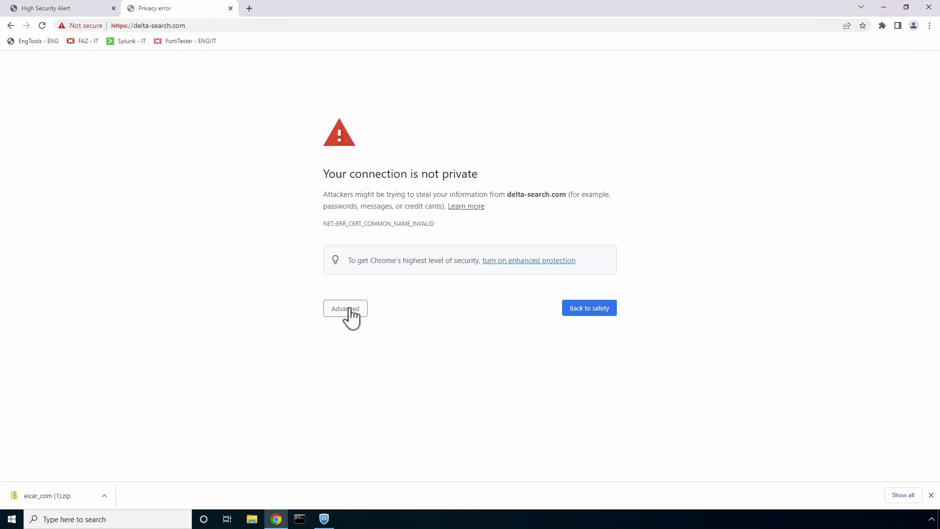
click(345, 309)
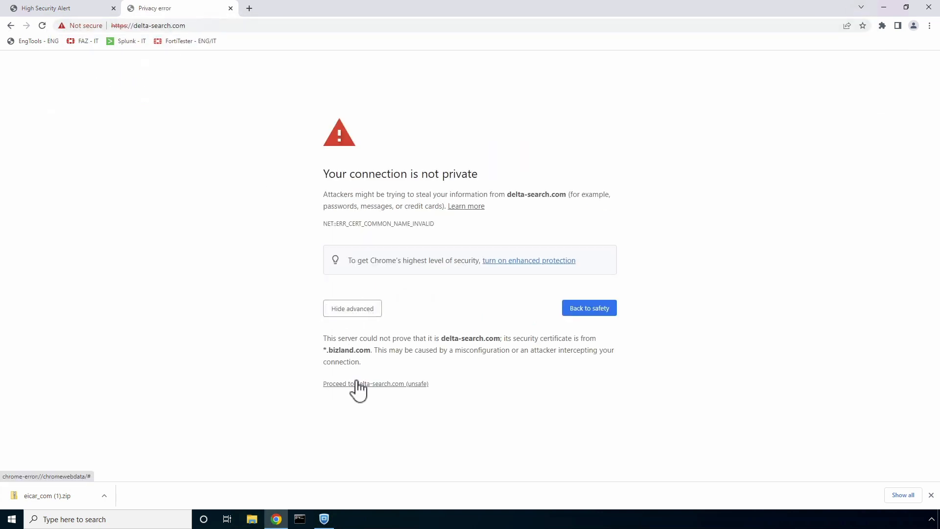
click(375, 384)
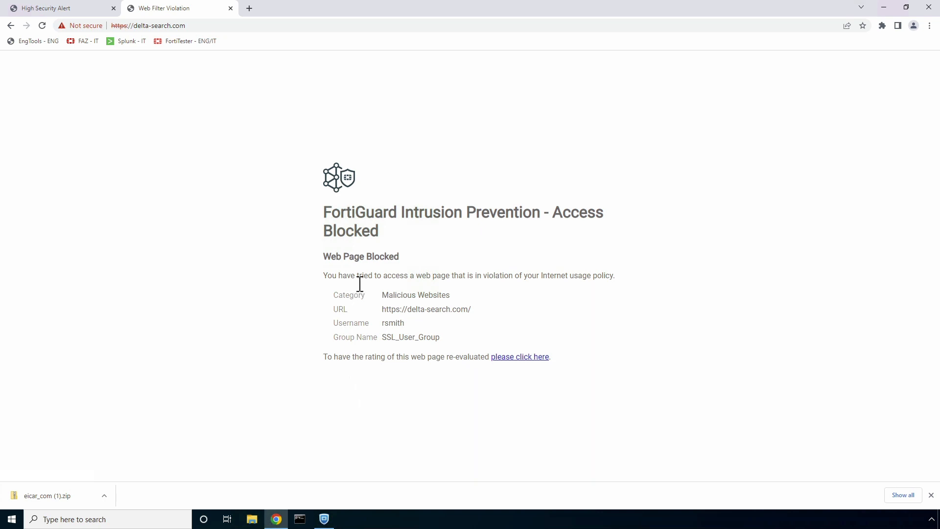
mouse_move(463, 285)
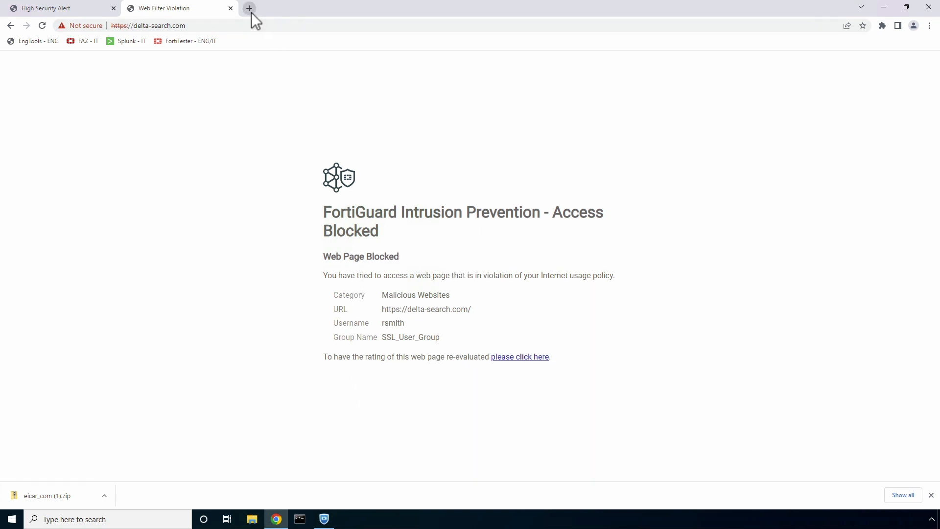
click(248, 8)
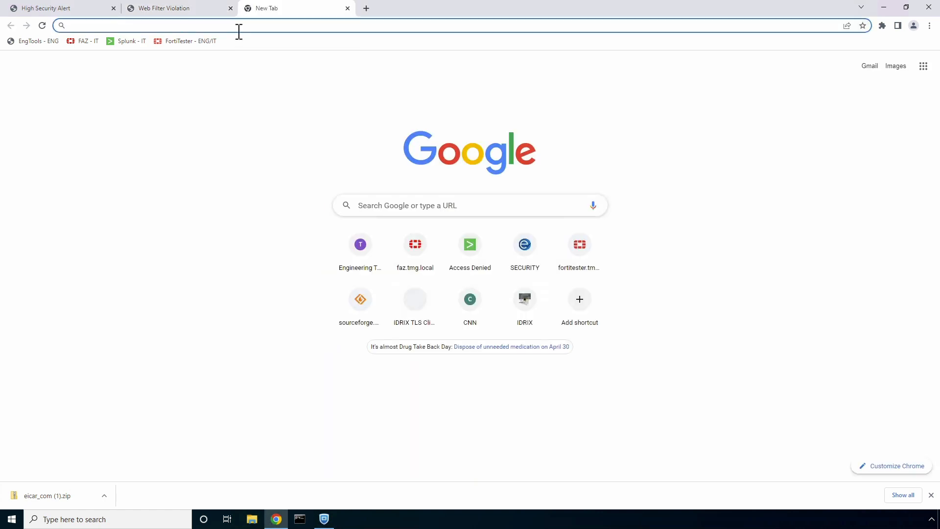
Inspect Google Play's *.google.com certificate issued by FGVMPGTM22000349, then go to the Apps section.
text(play.google.com/store)
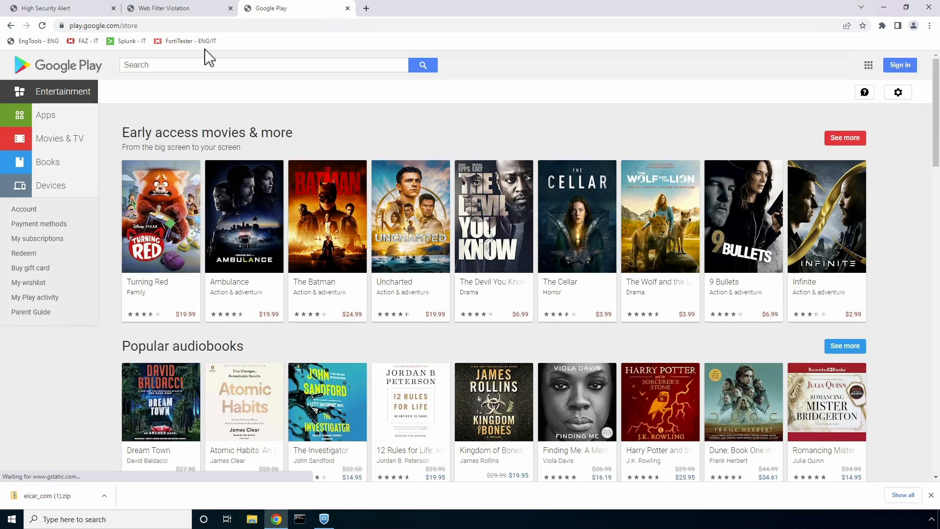
click(63, 26)
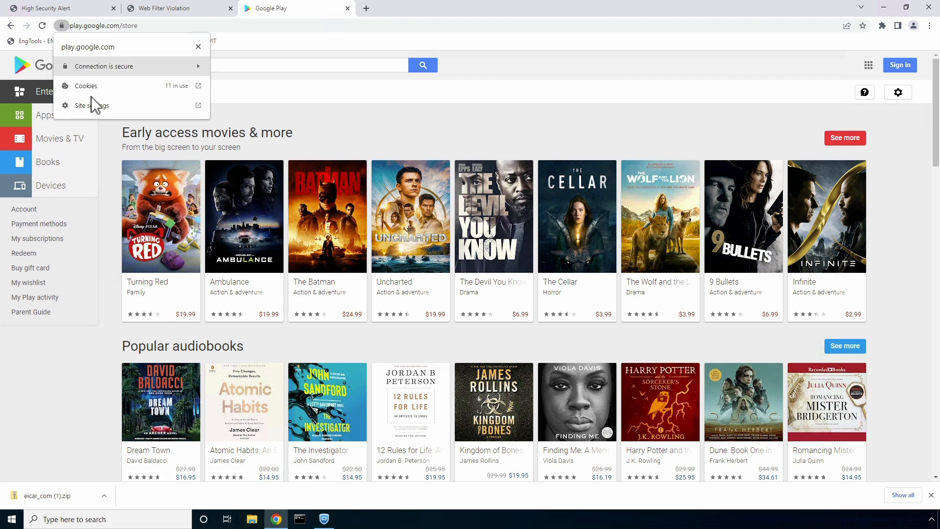
click(105, 65)
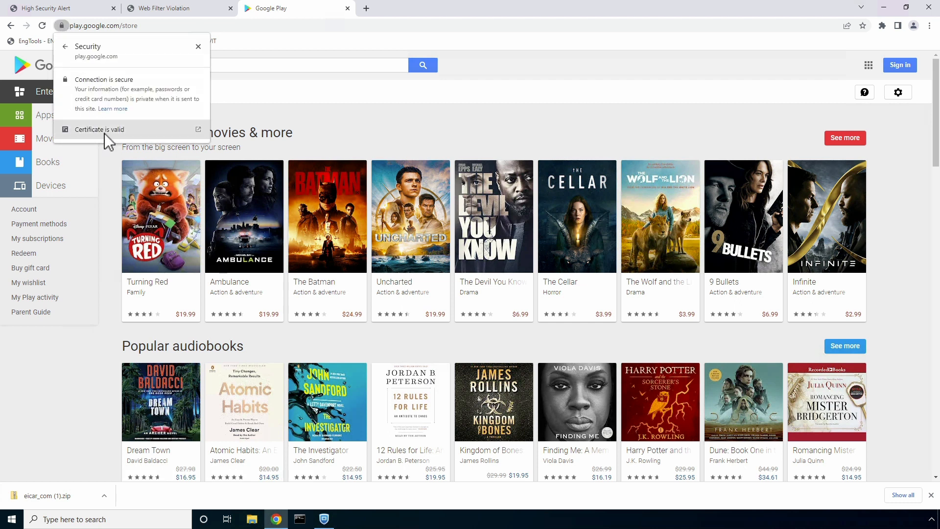
click(99, 130)
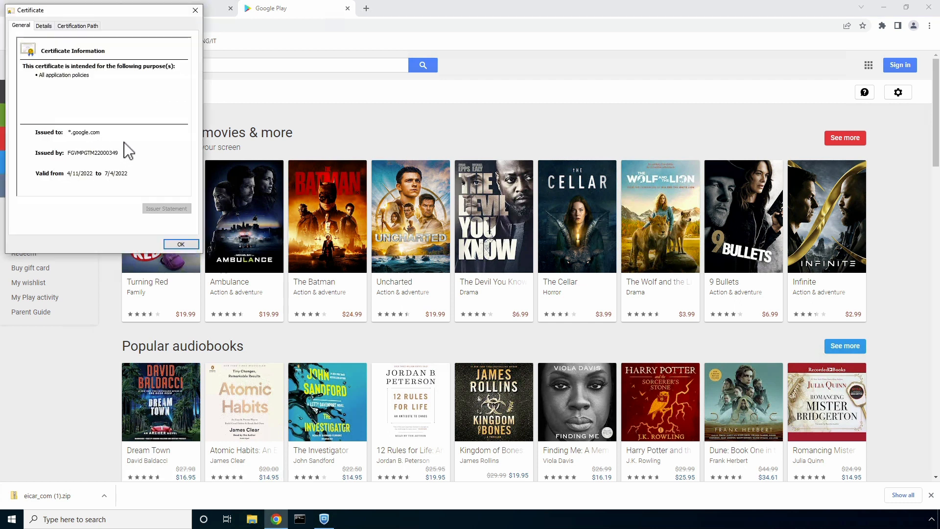
mouse_move(112, 174)
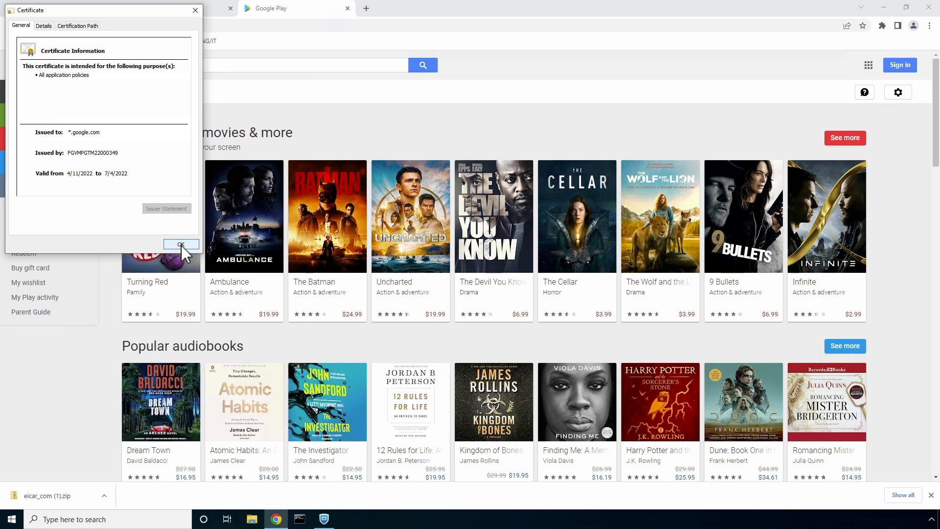
click(180, 243)
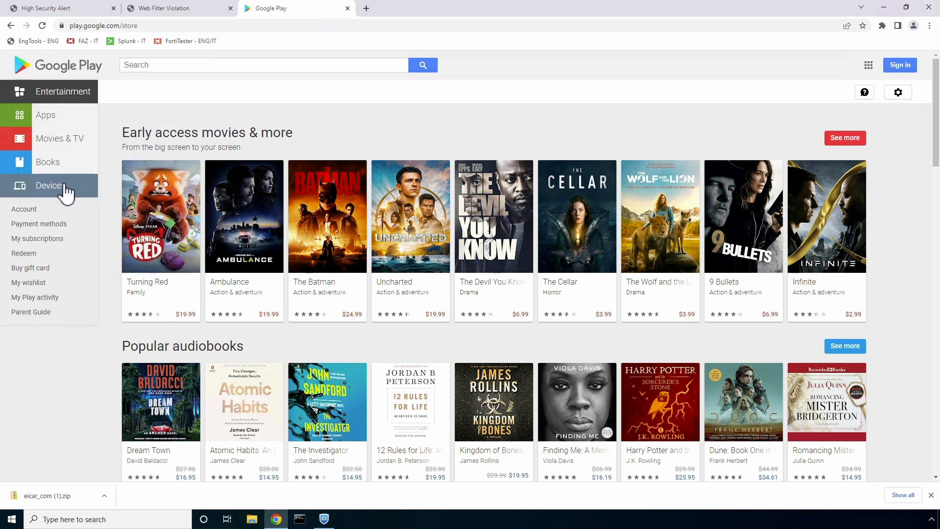
click(46, 115)
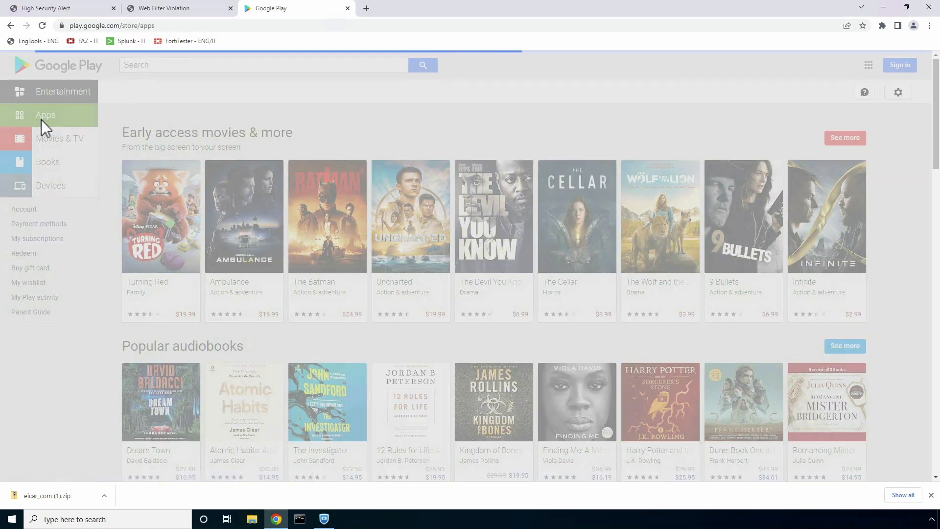
Browse to the Games category on Google Play as a test of blocked content.
click(45, 115)
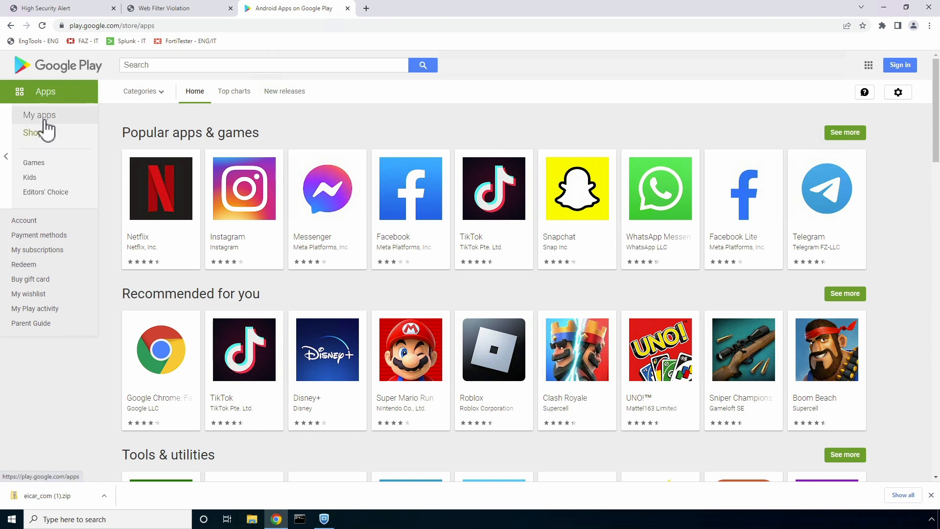
click(33, 163)
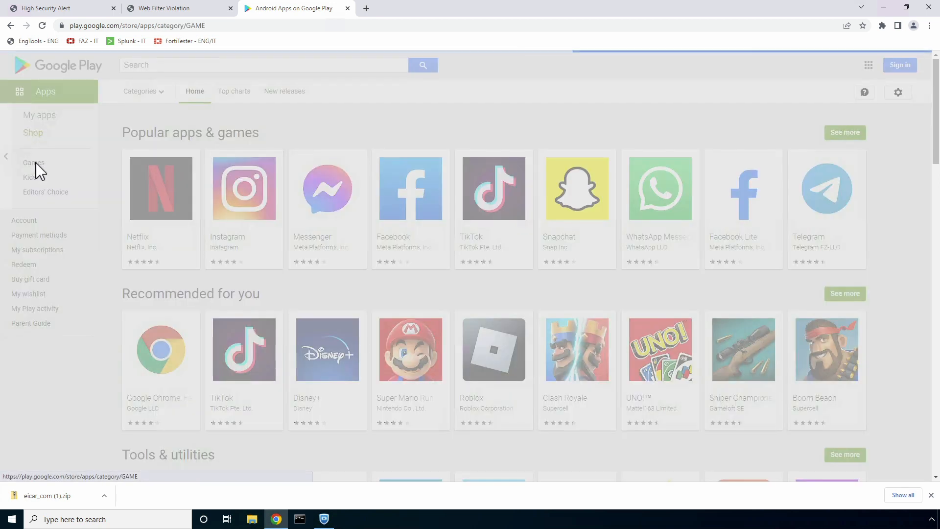
click(34, 163)
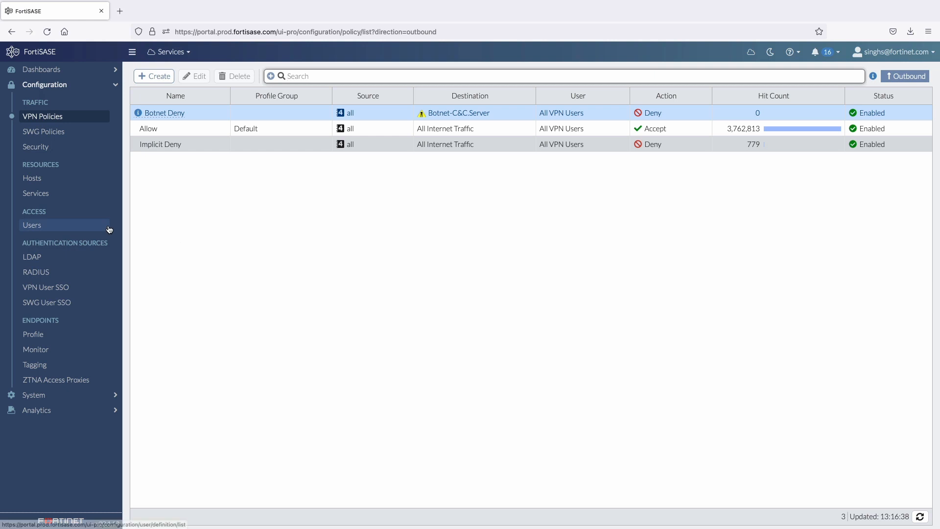
Filter the Web Filter logs to source rsmith with action Blocked, revealing the Play Store hits.
click(35, 146)
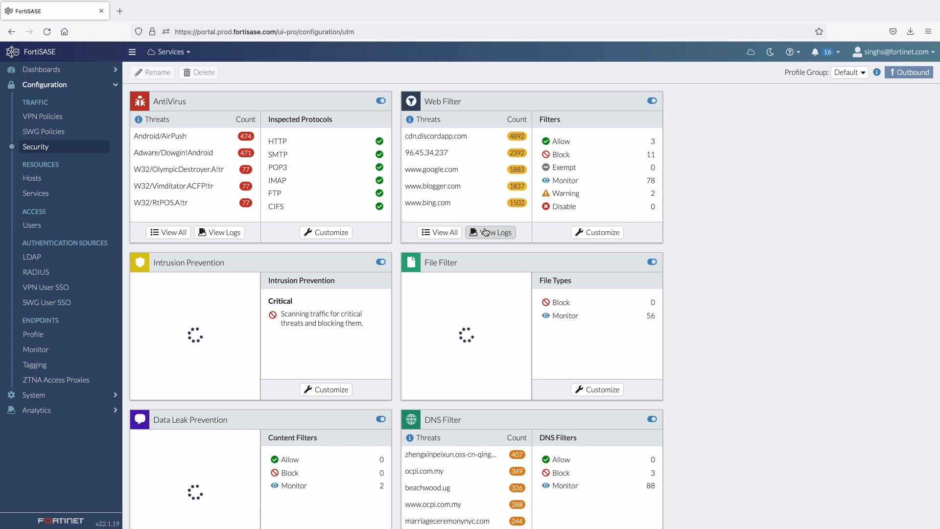
click(490, 232)
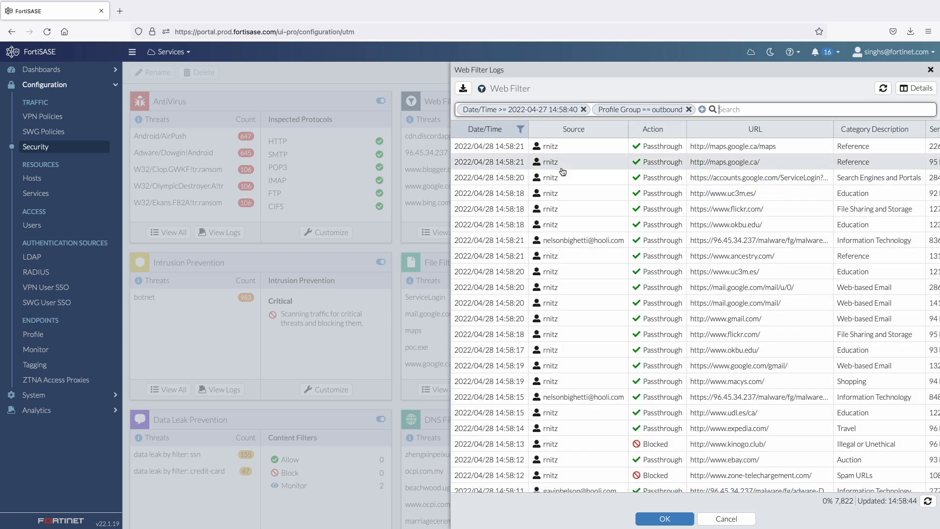
click(573, 129)
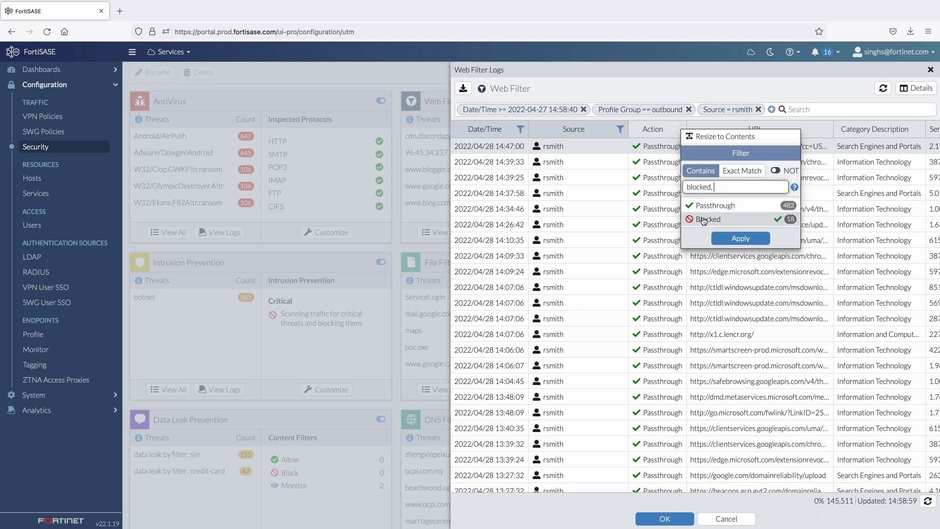
click(741, 238)
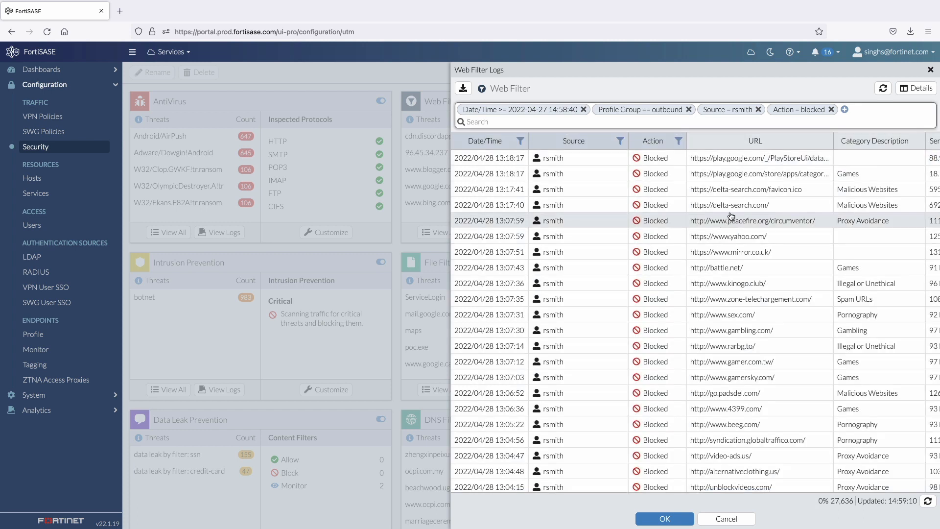
mouse_move(758, 189)
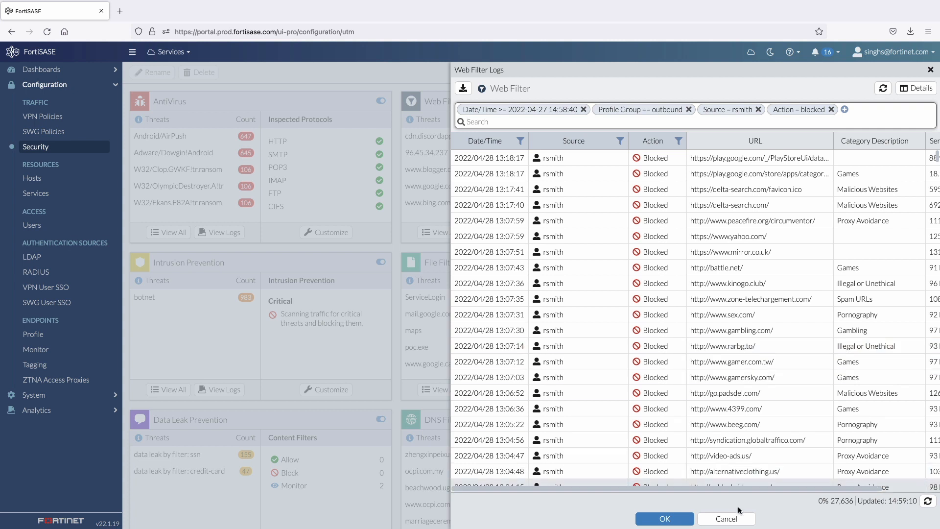
Inspect the Application Control override blocking Box, Dropbox uploads, QUIC and Gmail Chat, then cancel out.
click(725, 519)
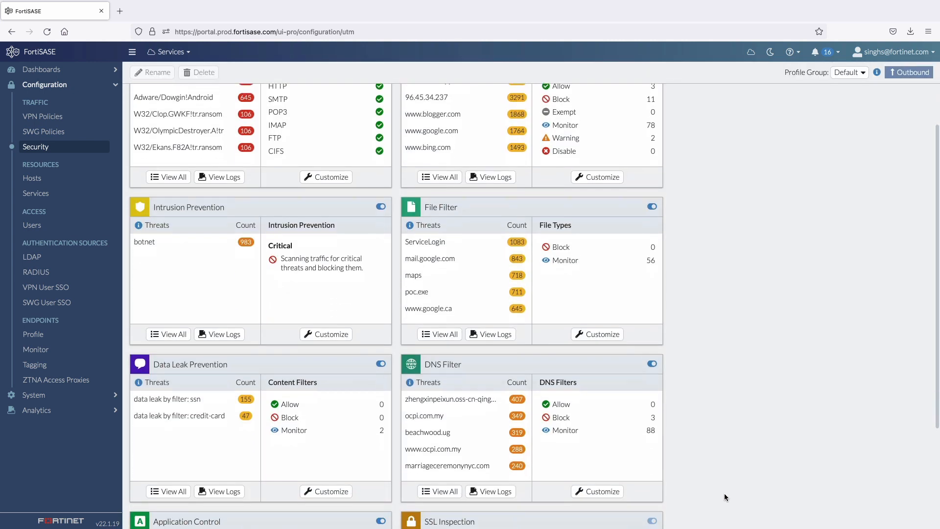
scroll(down, 3)
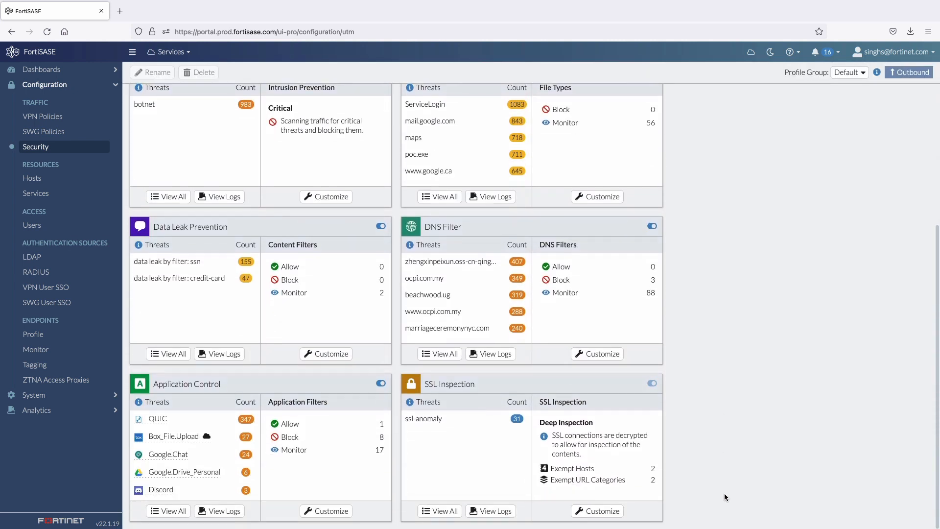
click(325, 511)
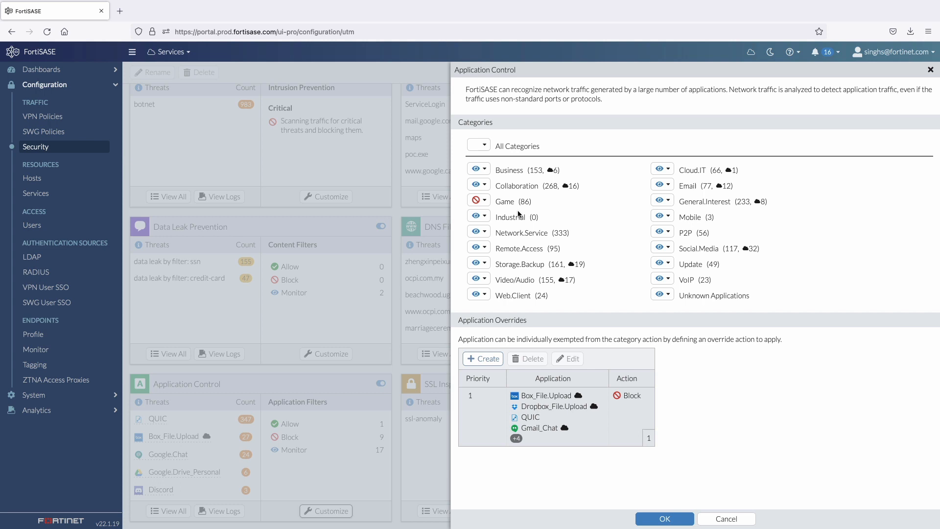
mouse_move(527, 304)
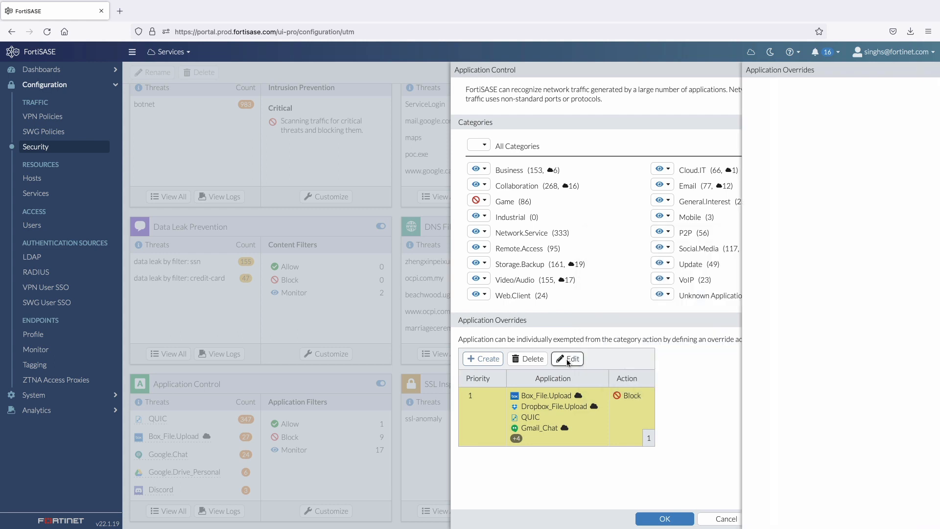
click(567, 359)
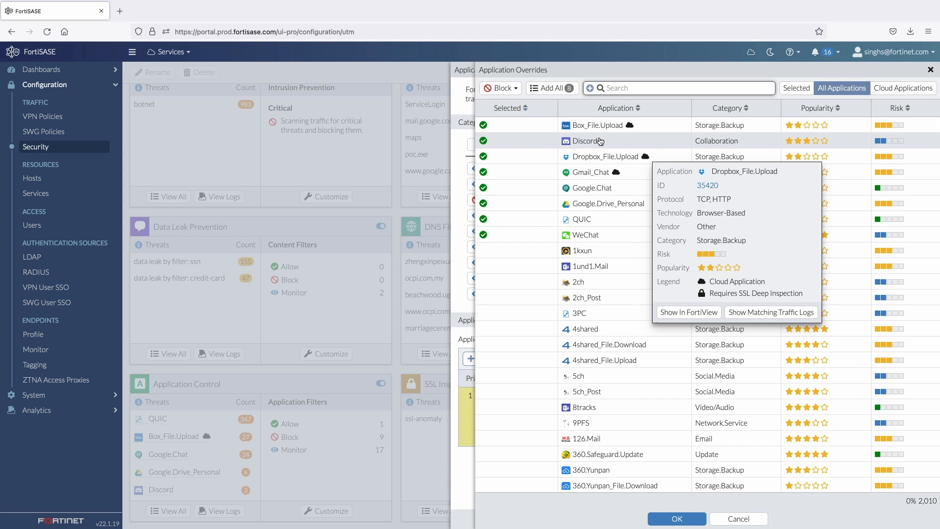
mouse_move(597, 125)
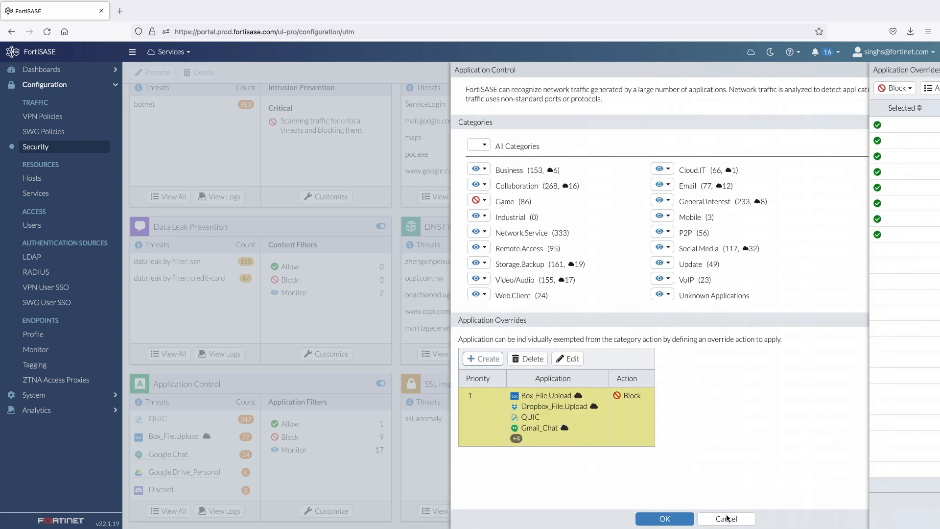
click(726, 519)
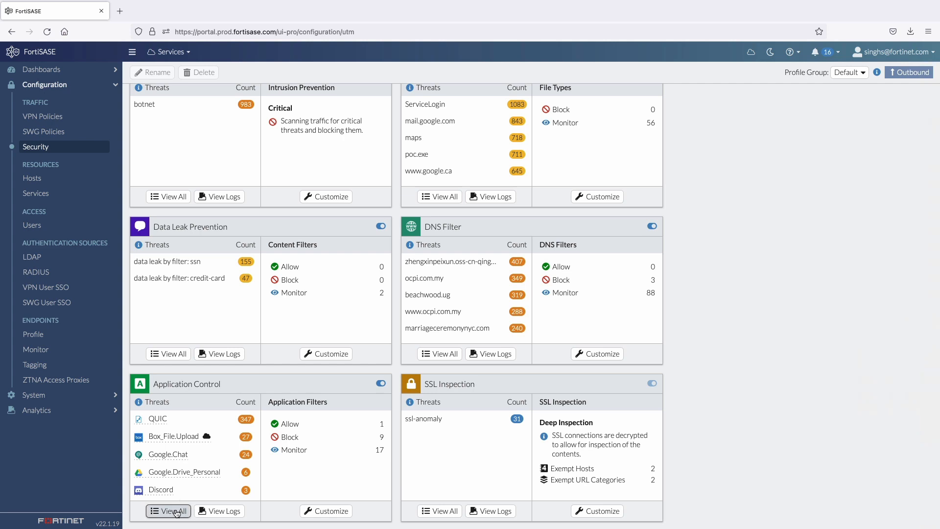
click(169, 511)
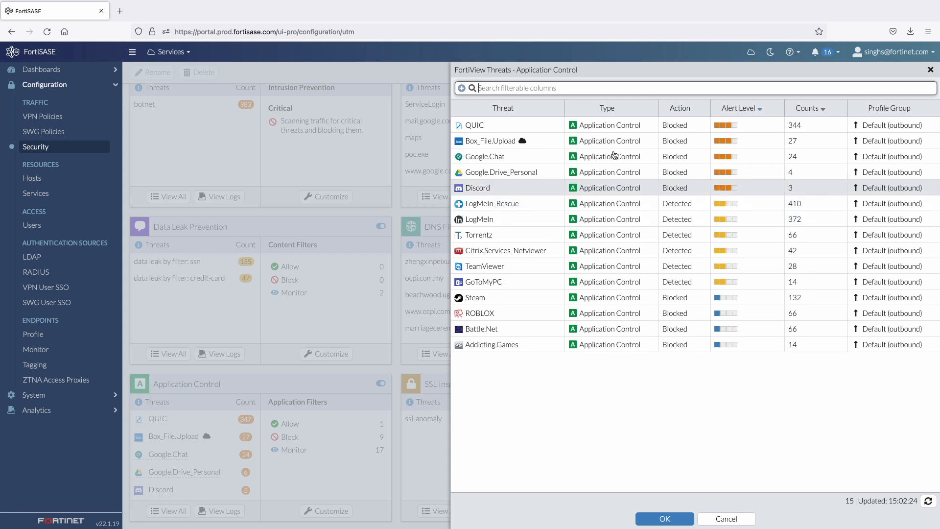
mouse_move(634, 131)
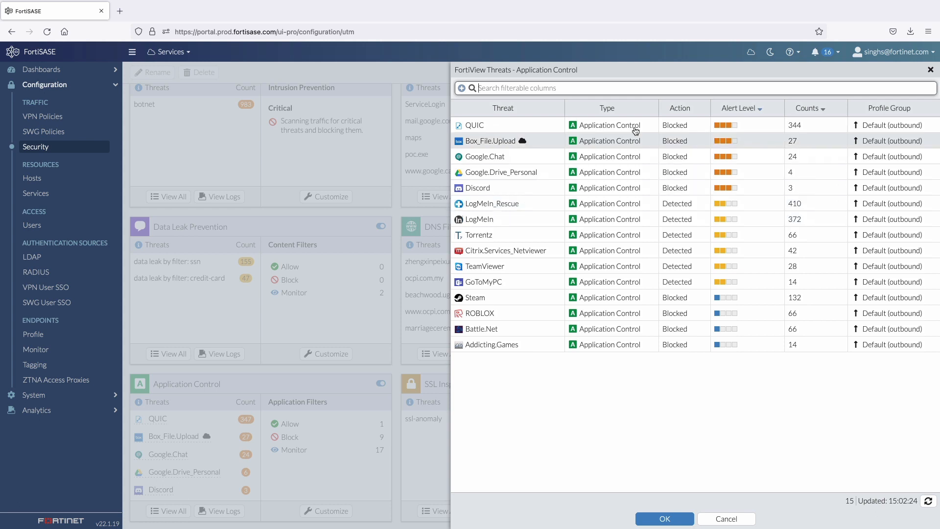
mouse_move(634, 164)
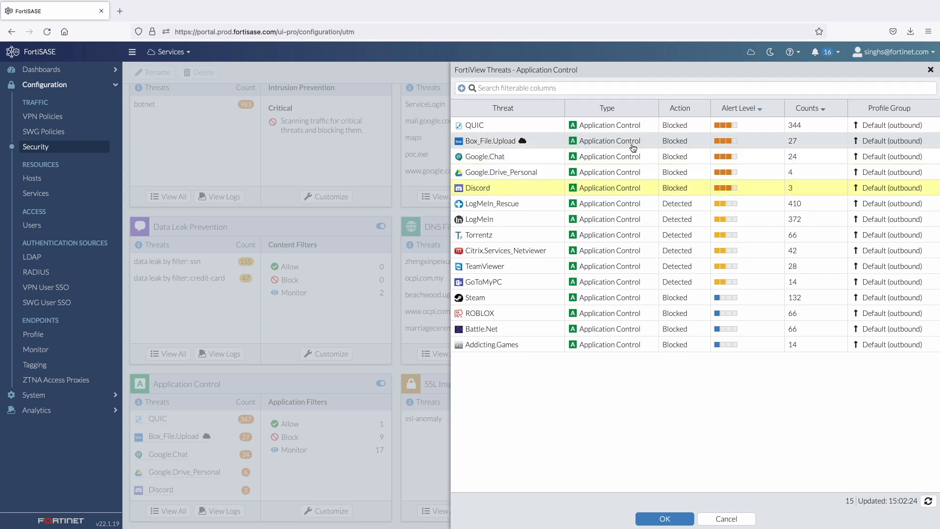
mouse_move(661, 218)
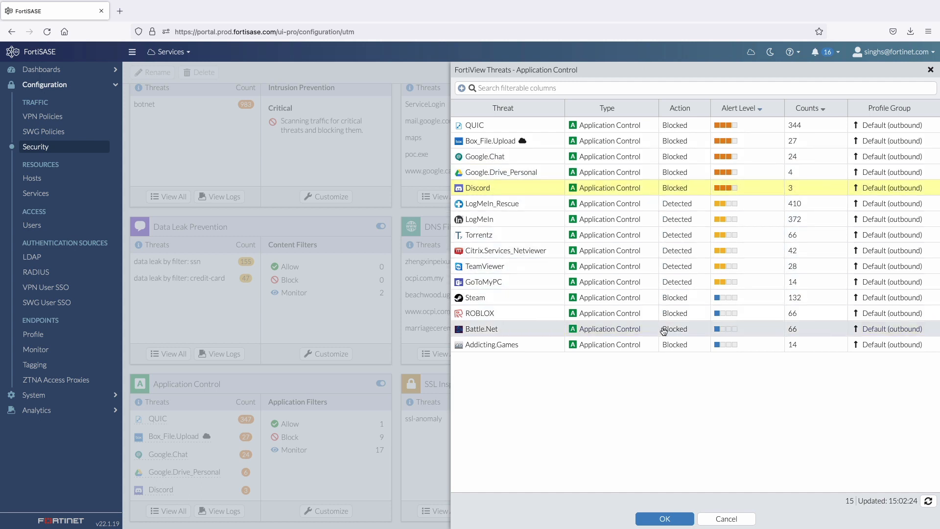
click(726, 519)
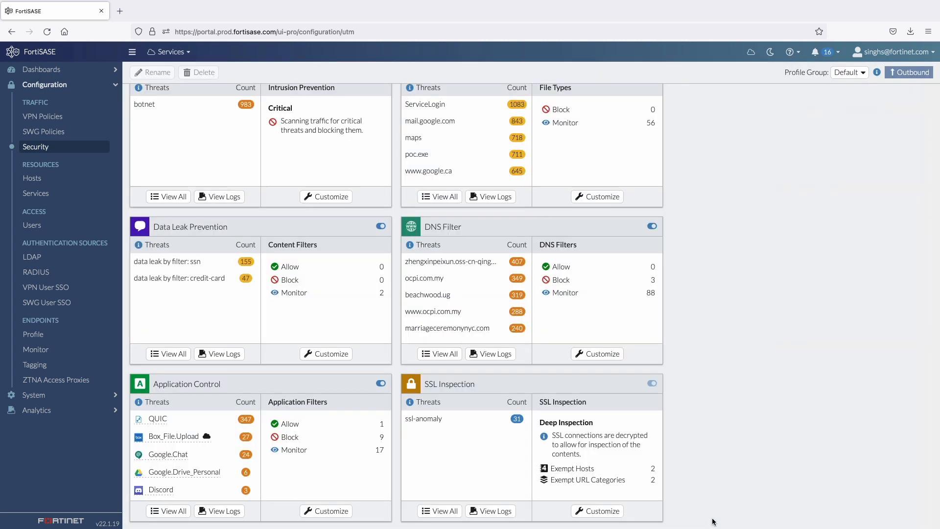
mouse_move(220, 446)
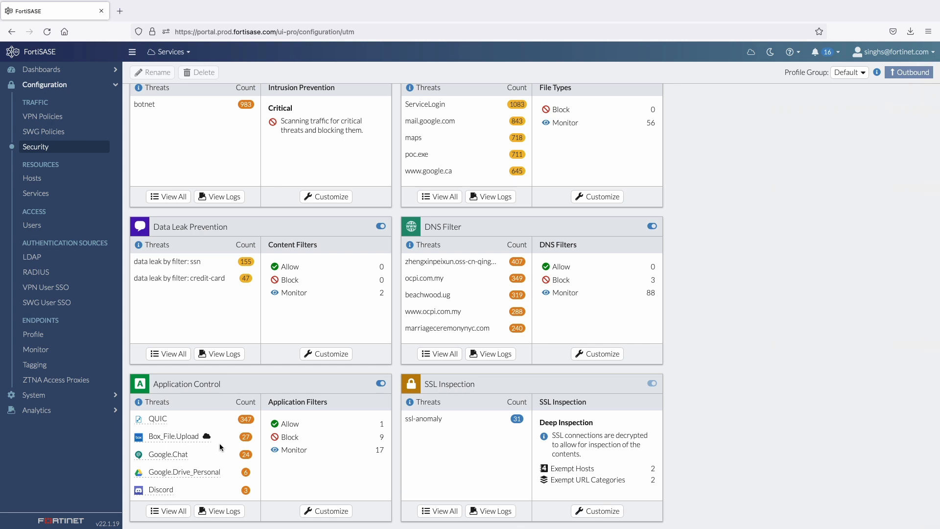
View the ZTNA Access Proxies, then the Tagging Rules listing Endpoint_Compliance and High Severity.
click(56, 380)
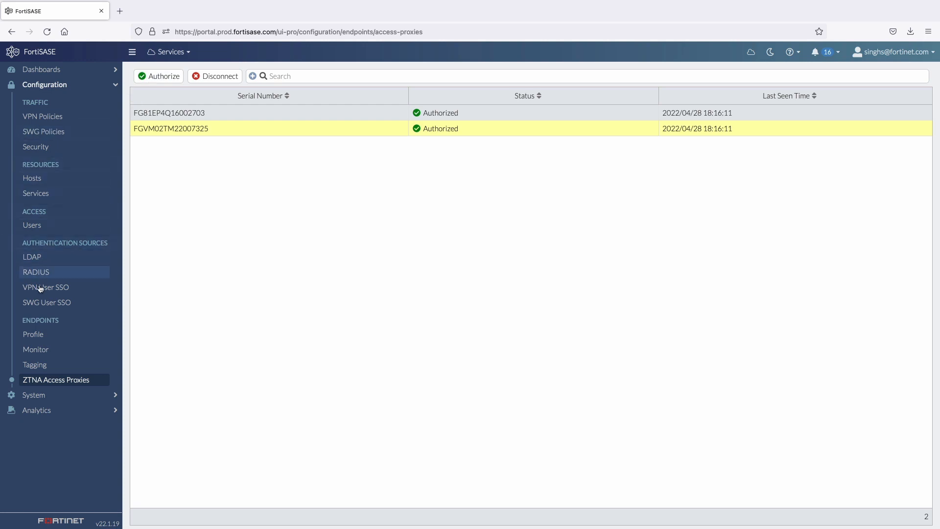
click(35, 364)
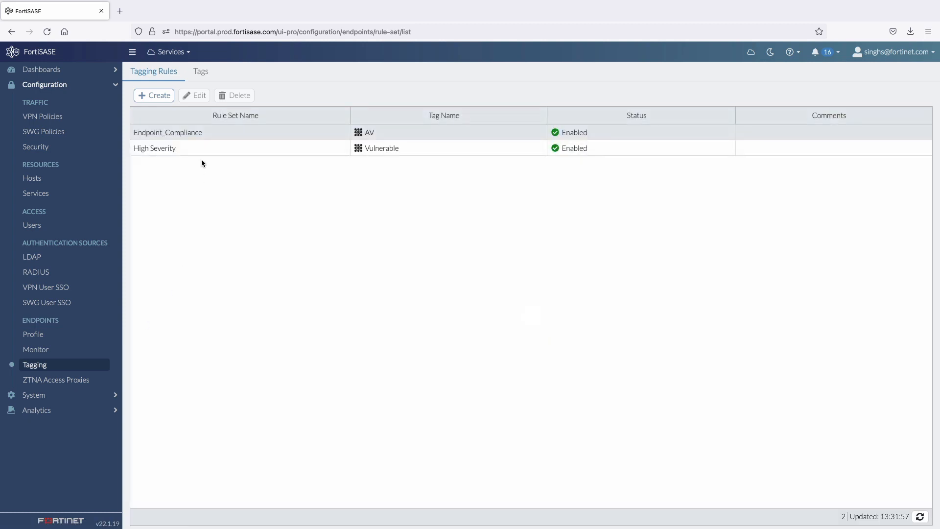
Highlight the Endpoint_Compliance rule assigning the AV tag, then show the Endpoint Profile access settings.
click(180, 132)
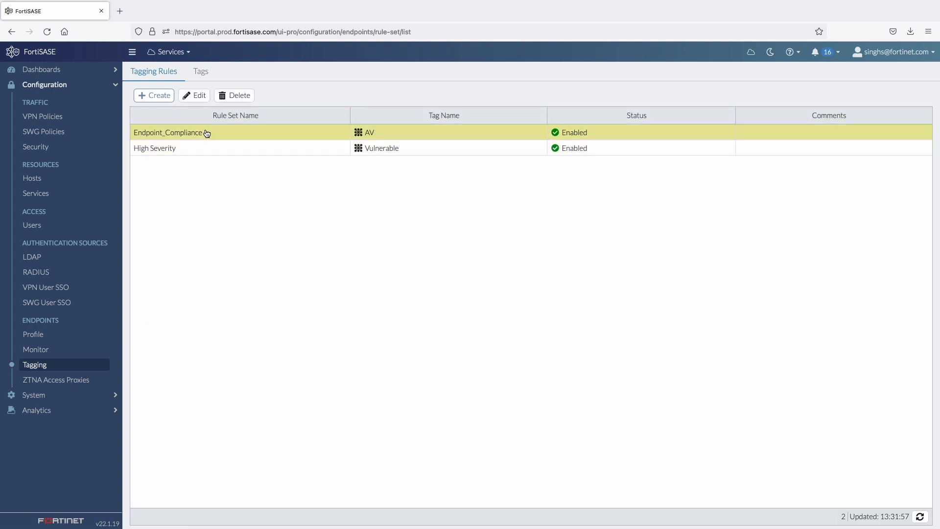
mouse_move(33, 334)
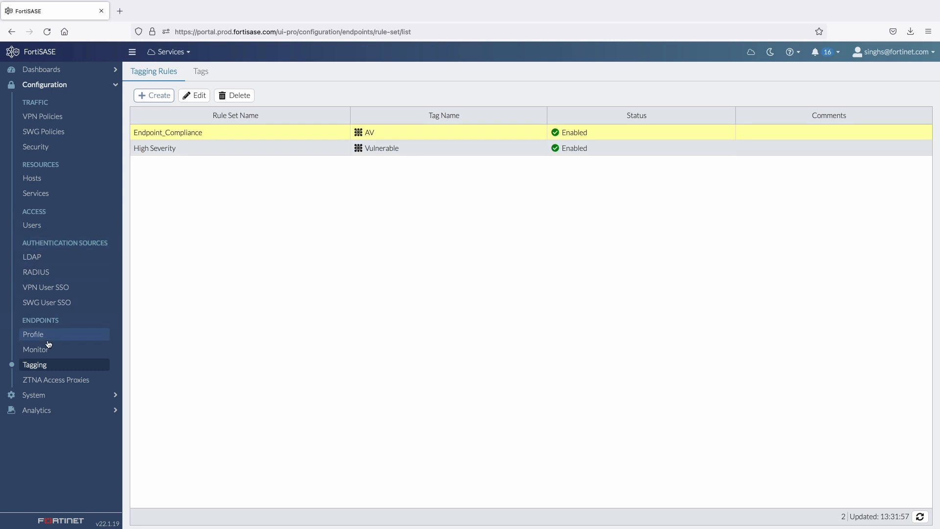
click(33, 334)
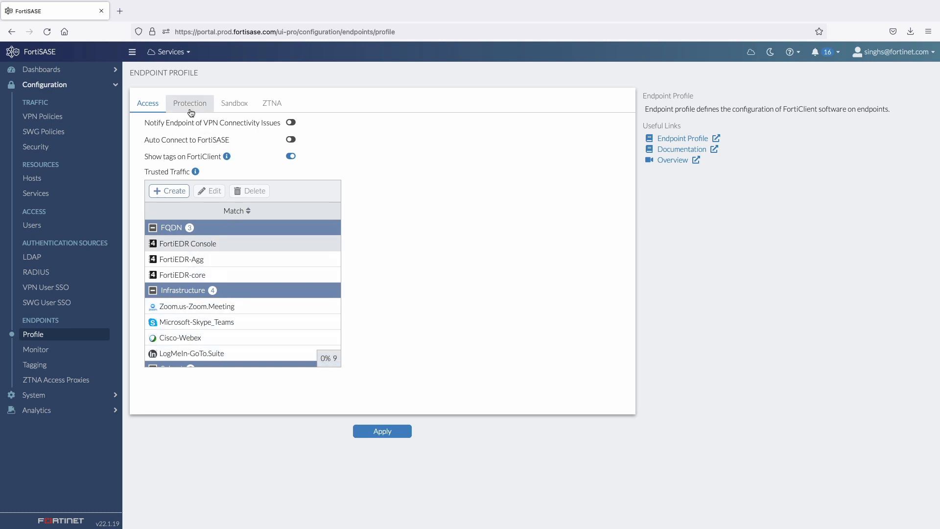
Step through the endpoint profile's Protection, Sandbox and ZTNA settings.
click(189, 103)
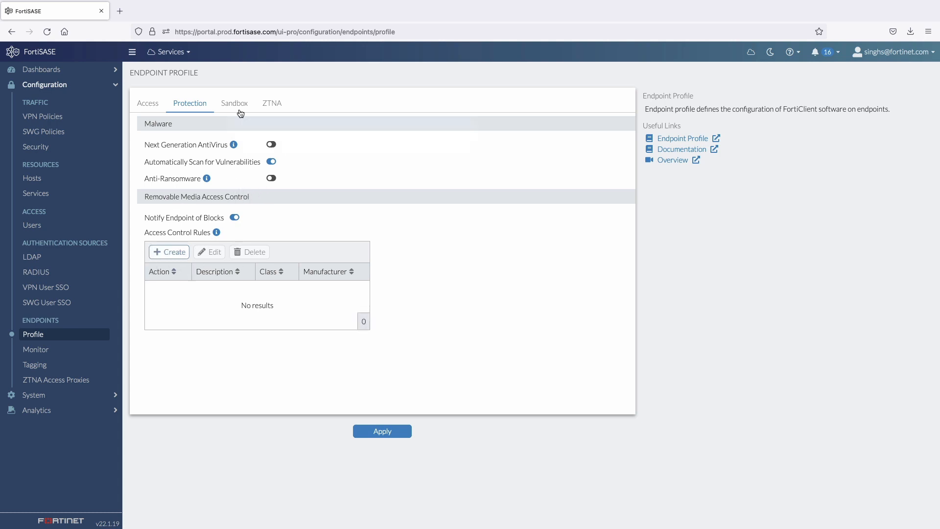
click(234, 103)
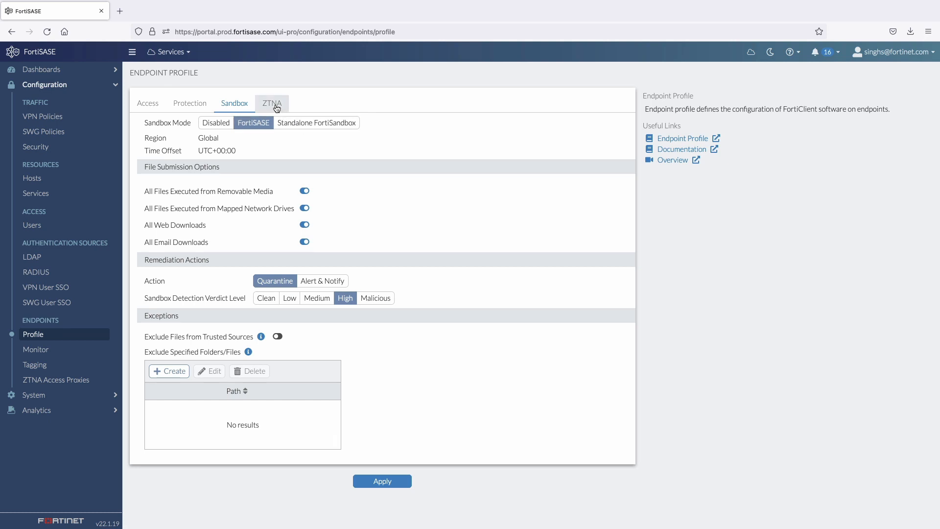
click(271, 103)
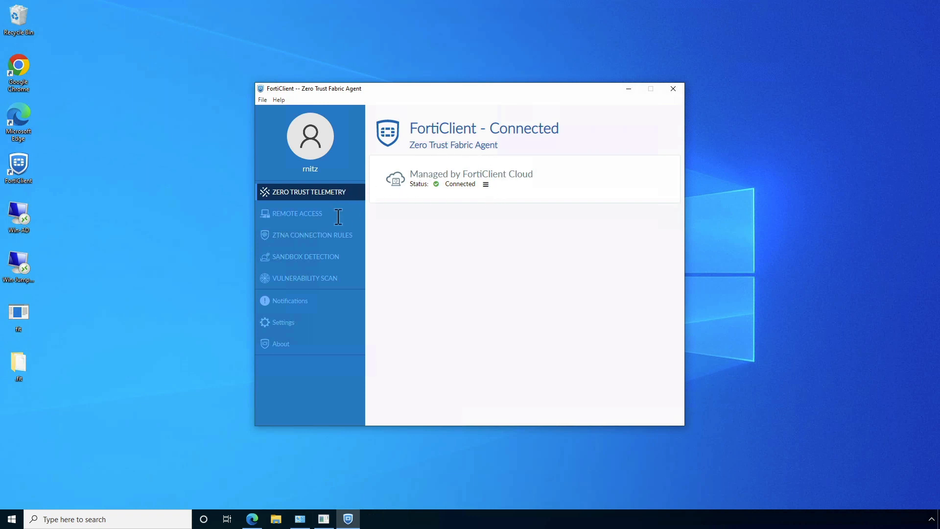
Show FortiClient's remote access status and user details with hostname, domain and the AV tag.
click(296, 213)
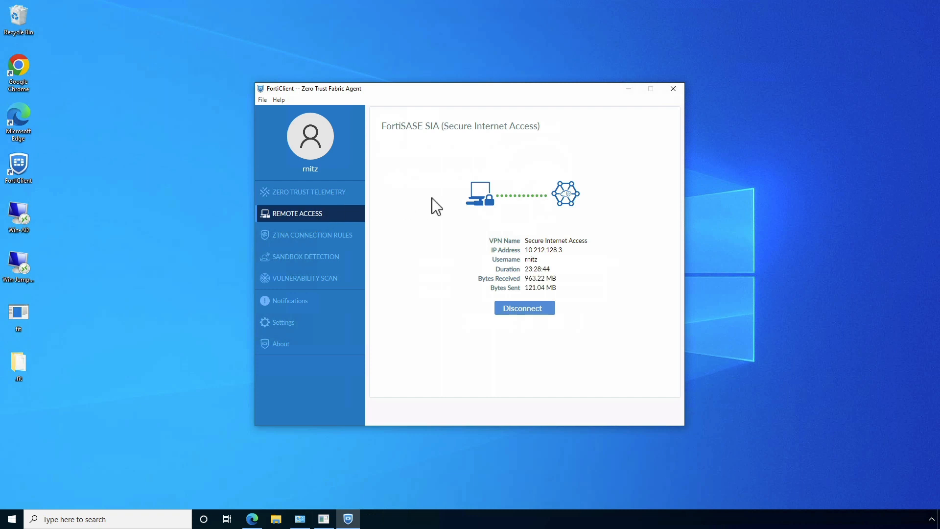
click(523, 308)
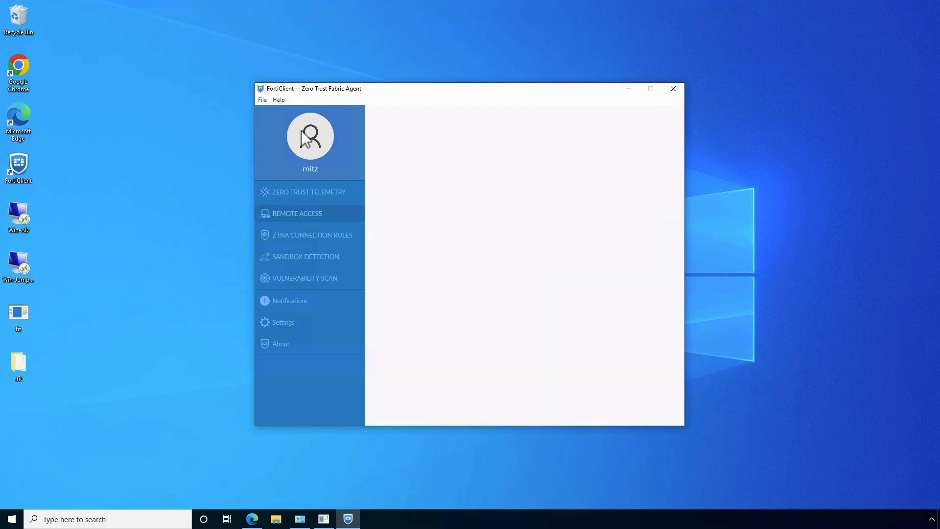
click(311, 135)
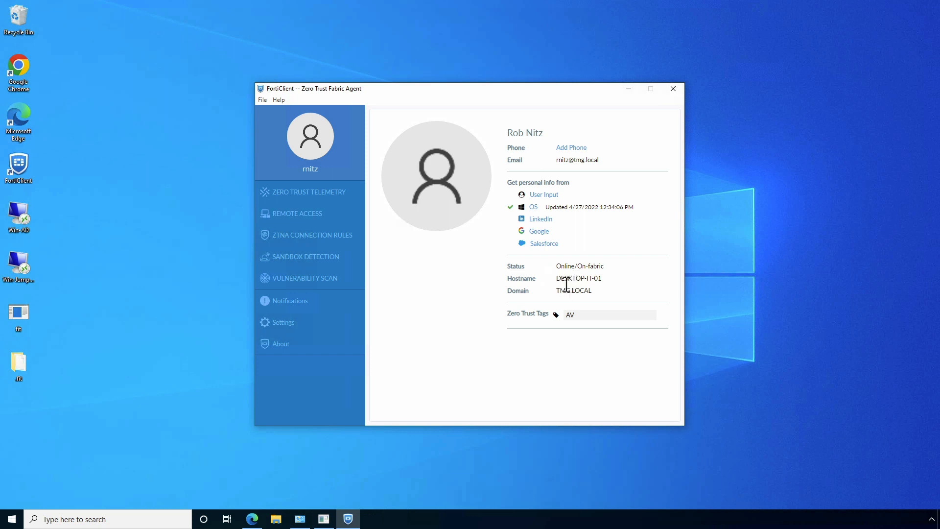
double_click(579, 278)
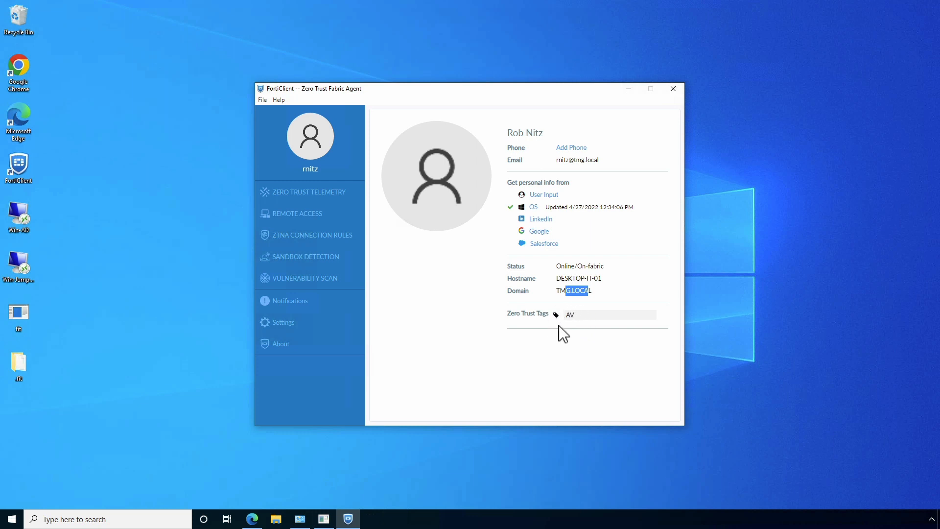
mouse_move(24, 78)
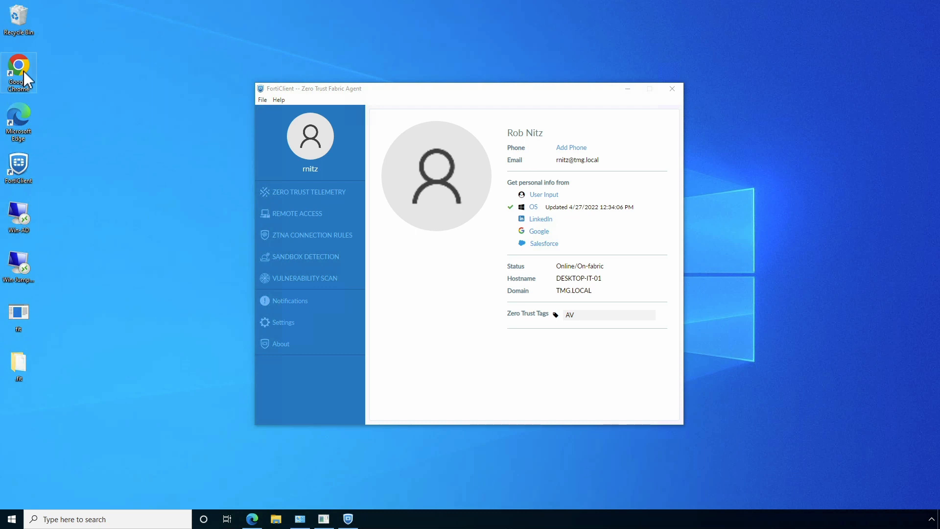
Reach the FAZ IT site in Chrome, accept the device certificate, log in and dismiss the welcome.
double_click(18, 64)
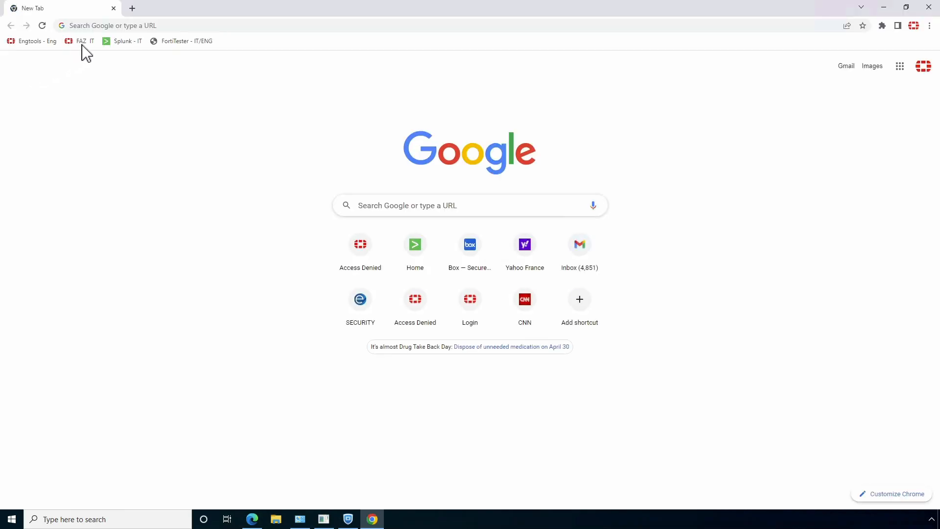
click(80, 41)
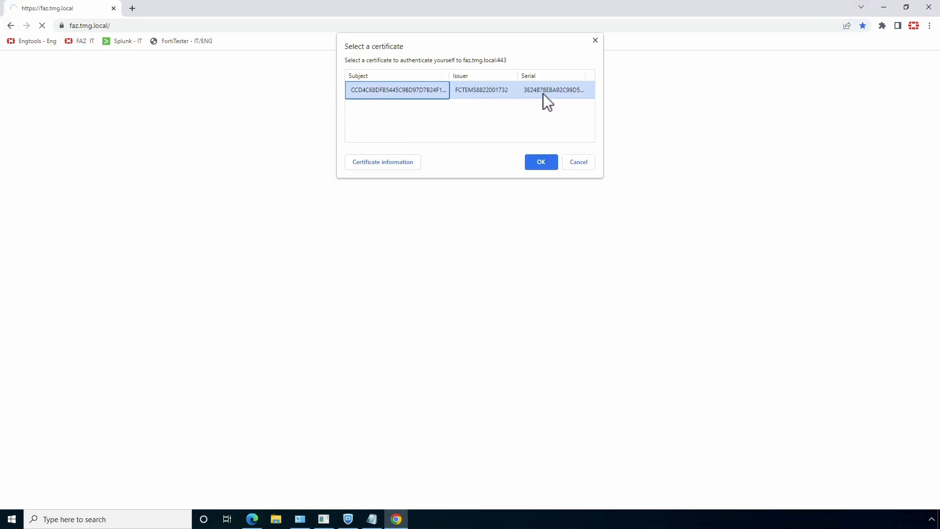
click(541, 162)
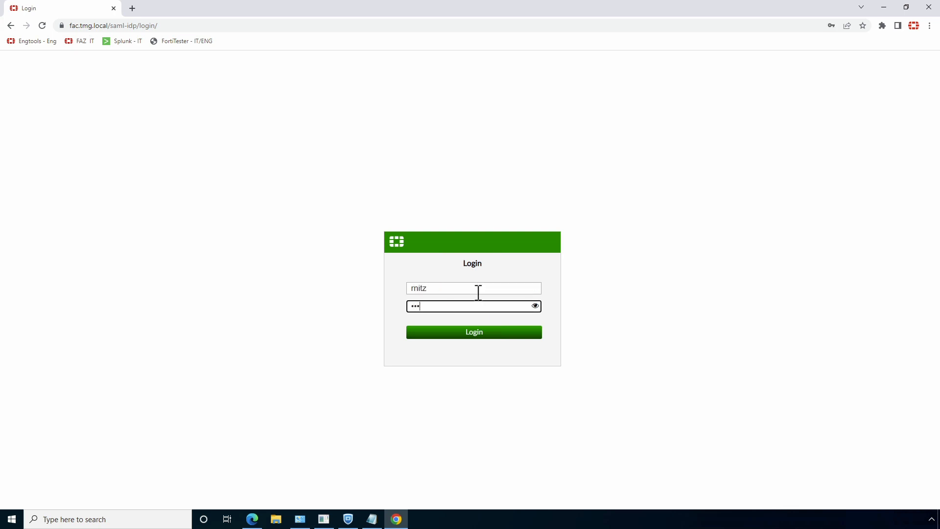
click(473, 332)
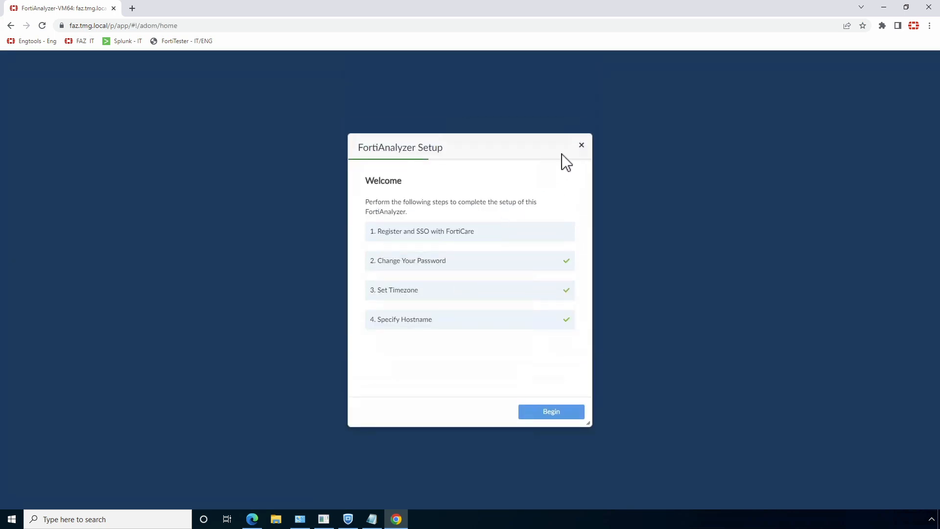
click(581, 145)
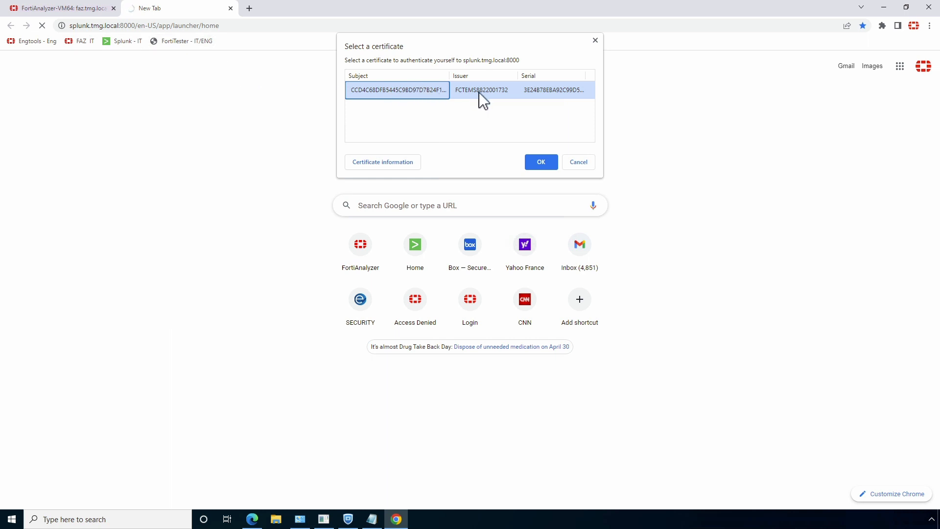
Present the device certificate so Splunk - IT home loads, then start a fresh tab.
click(540, 161)
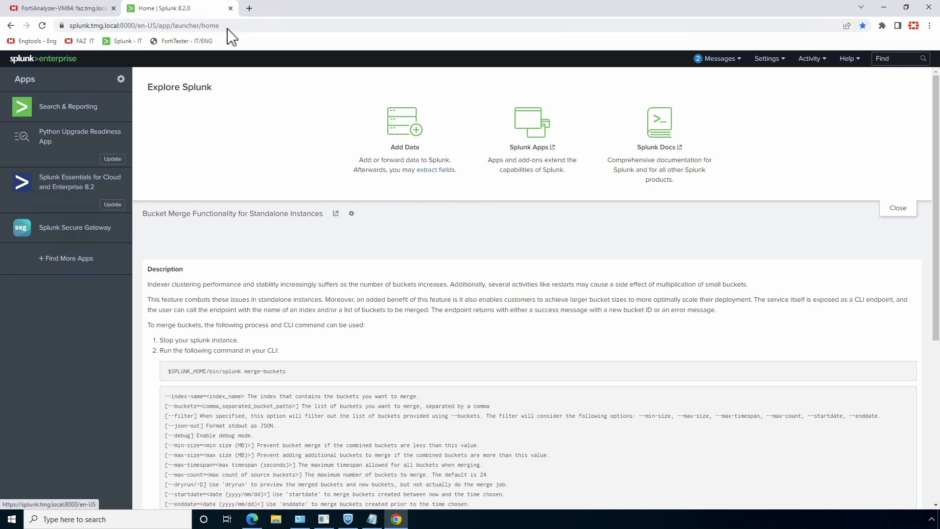
click(248, 8)
text(engtools.tmg.local/)
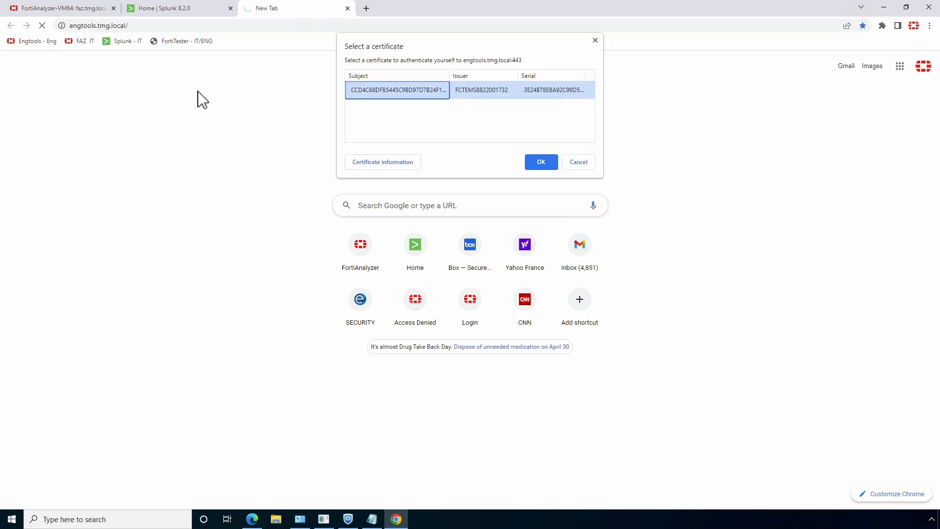
mouse_move(527, 121)
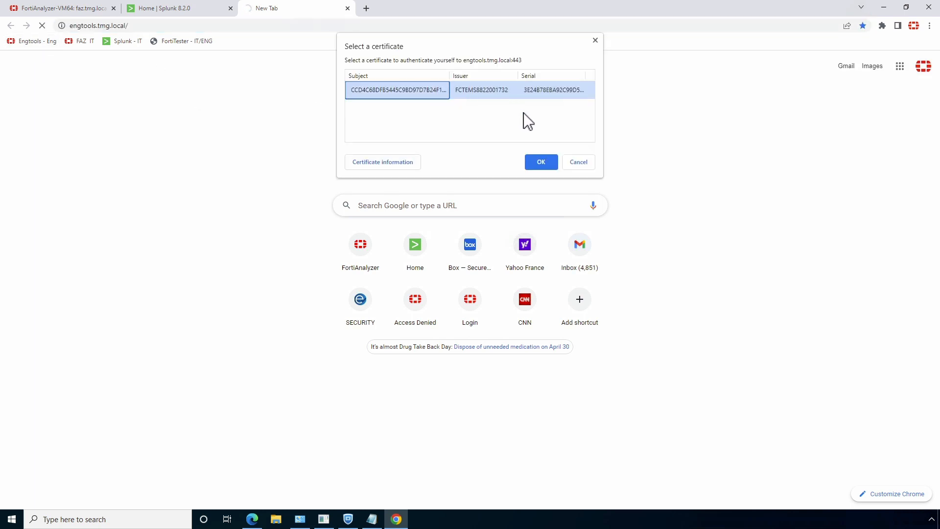
Present the certificate to the Engtools - Eng site, which returns a ZTNA Access Denied page.
click(541, 162)
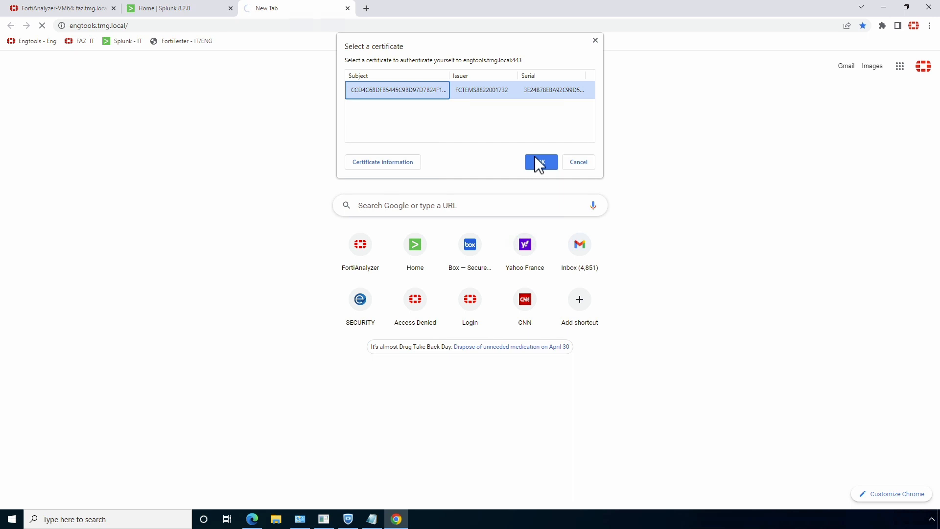
click(541, 161)
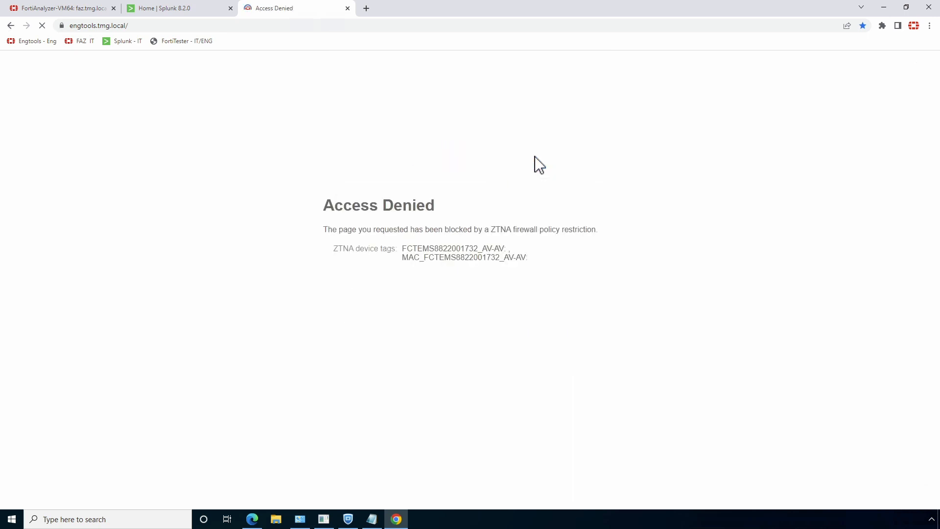